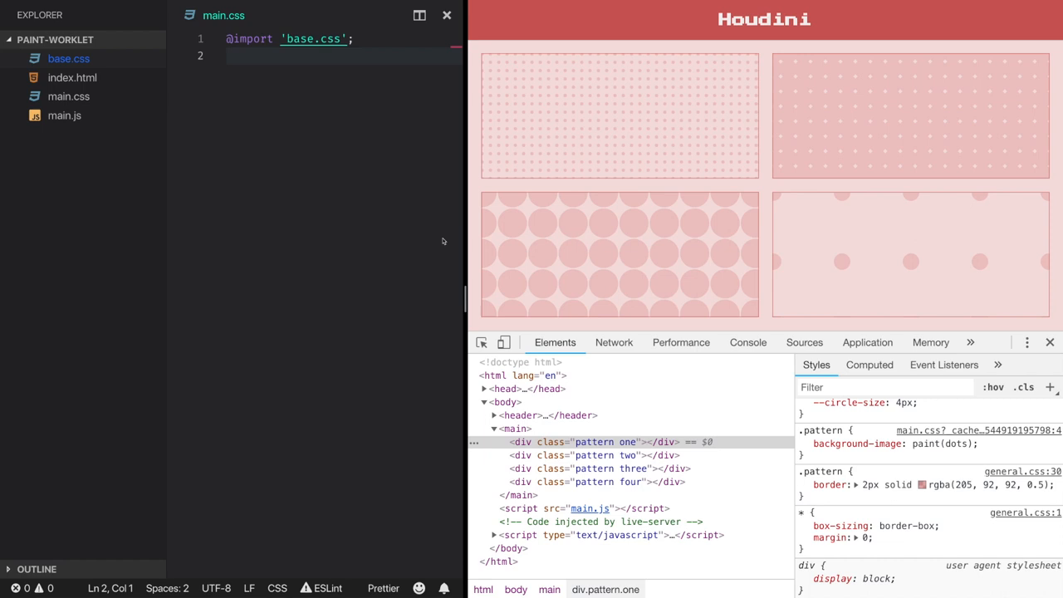
{"action": "mouse_move", "coordinate": [651, 252]}
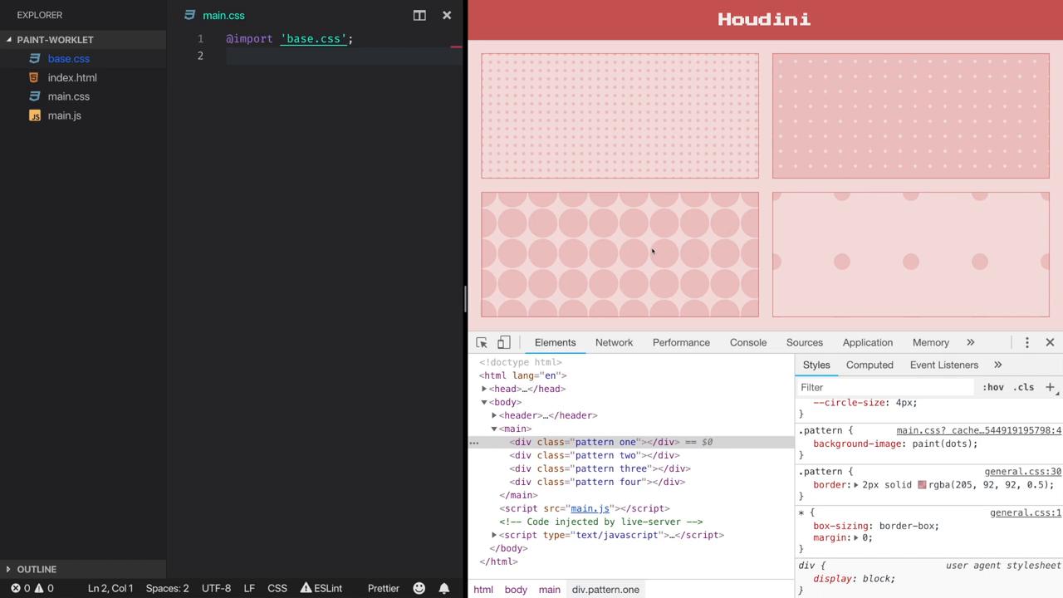
{"action": "mouse_move", "coordinate": [719, 226]}
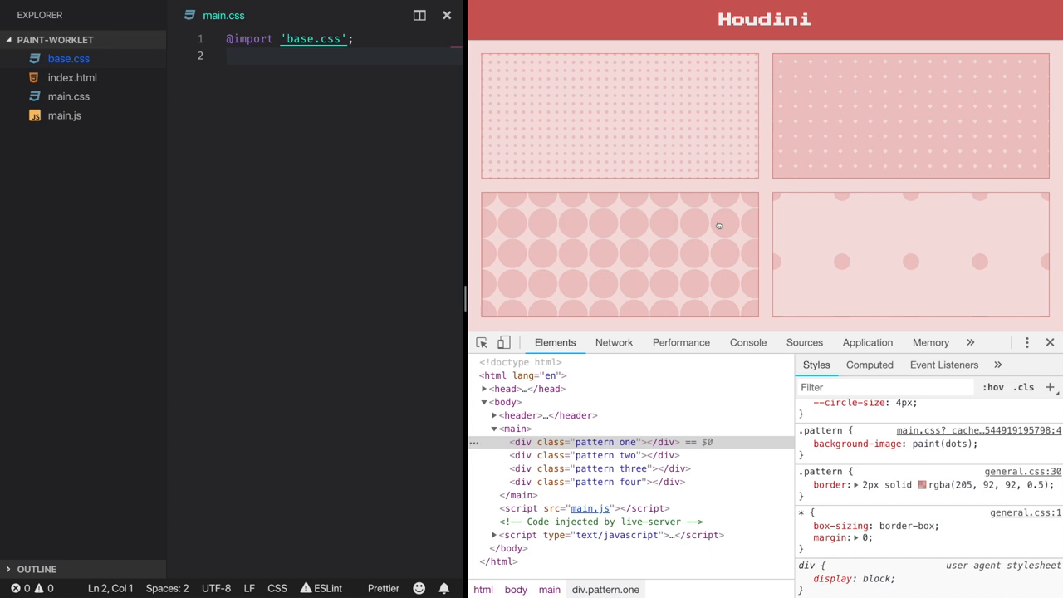
{"action": "mouse_move", "coordinate": [697, 245]}
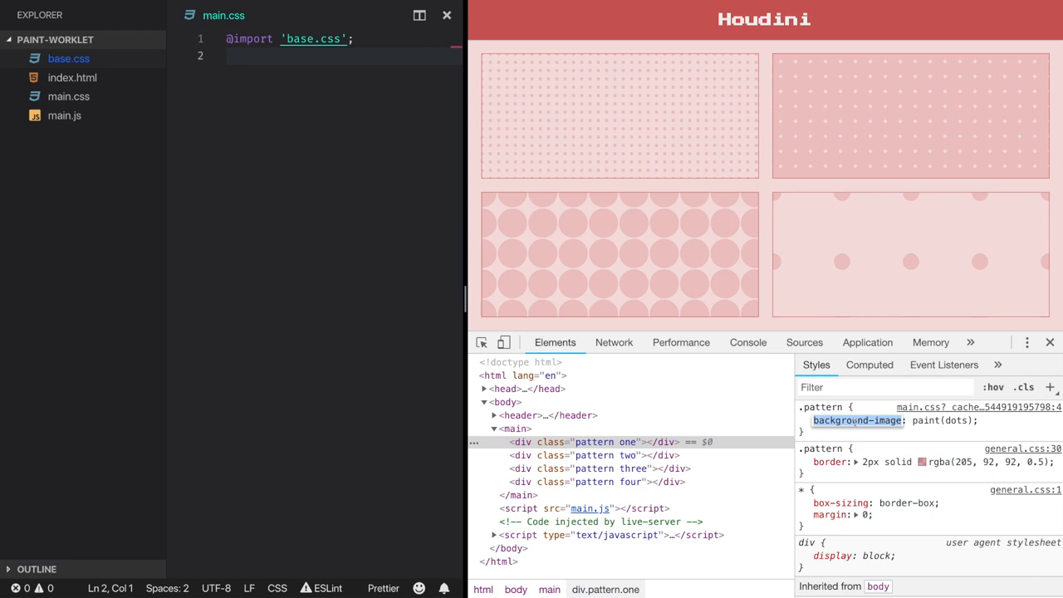
Highlight the finished demo's background-image: paint(dots) declaration in DevTools.
{"action": "double_click", "coordinate": [941, 420]}
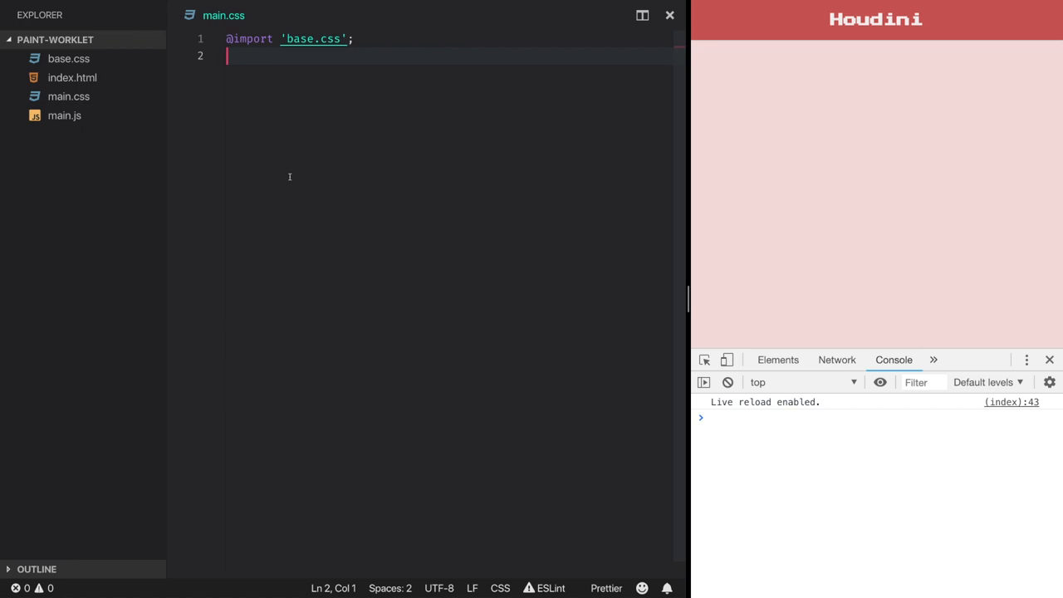
Create a new file named dots-worklet.js in the paint-worklet project.
{"action": "left_click", "coordinate": [73, 78]}
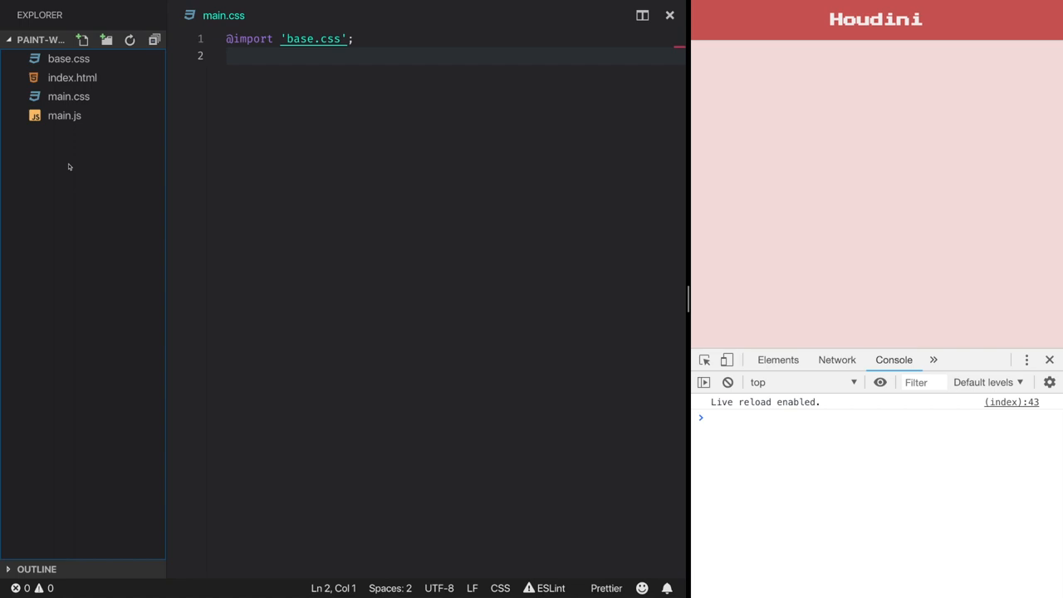
{"action": "left_click", "coordinate": [83, 39]}
{"action": "type", "text": "dots-worklet.js"}
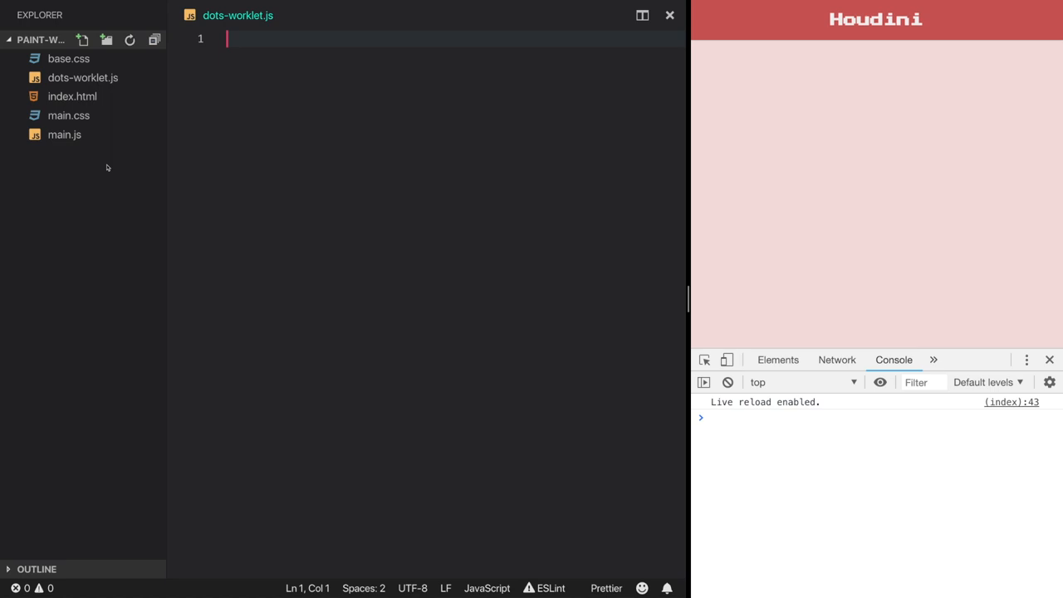
Write a Dots class whose static inputProperties lists --circle-color, --circle-size and --circle-spacing.
{"action": "type", "text": "class Dots {"}
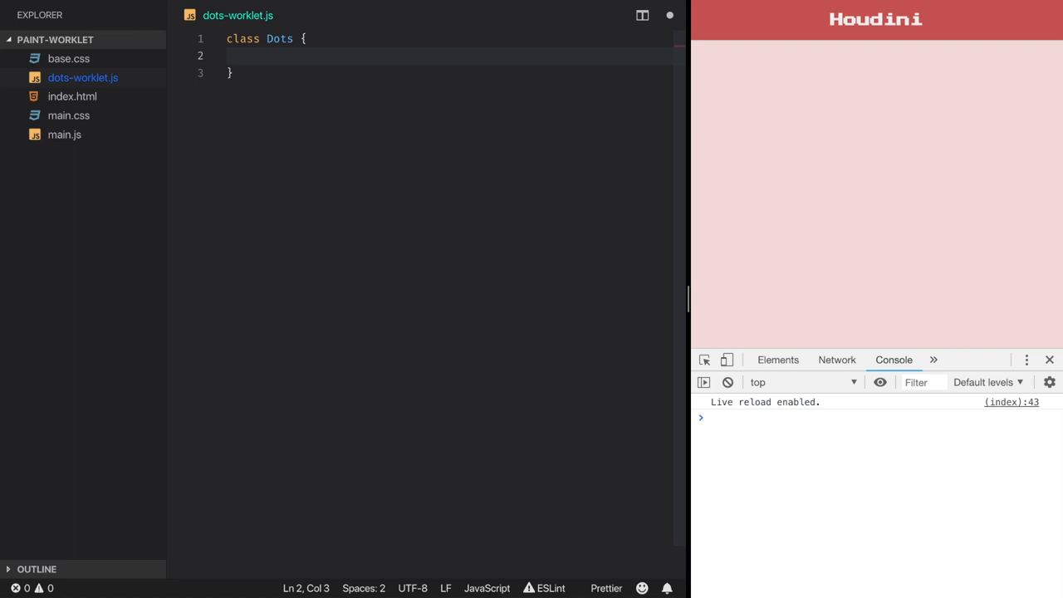
{"action": "type", "text": "static get inputProperties() {"}
{"action": "type", "text": "retur"}
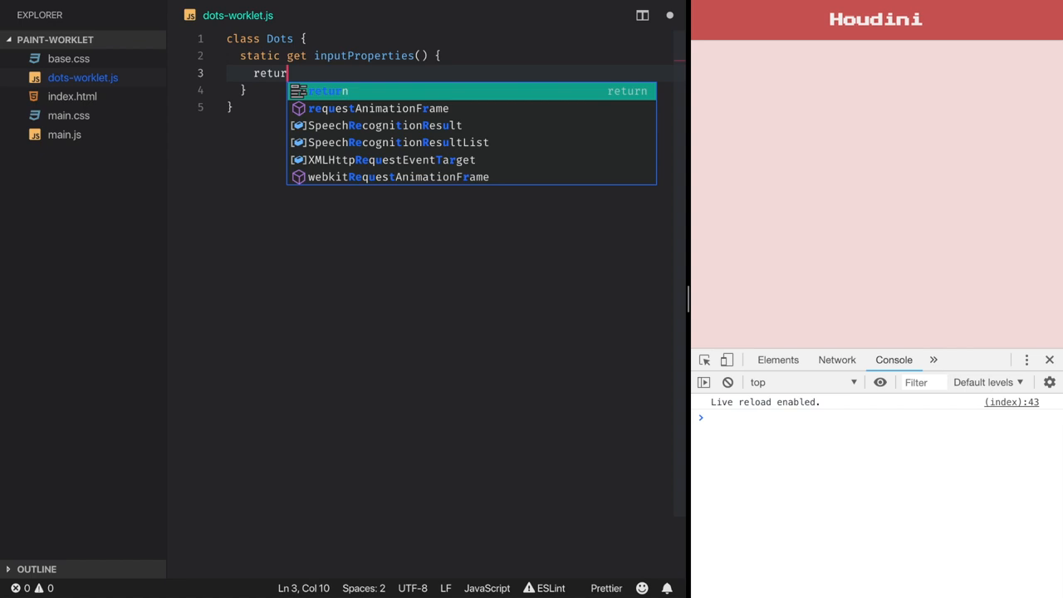
{"action": "type", "text": "["}
{"action": "type", "text": "'"}
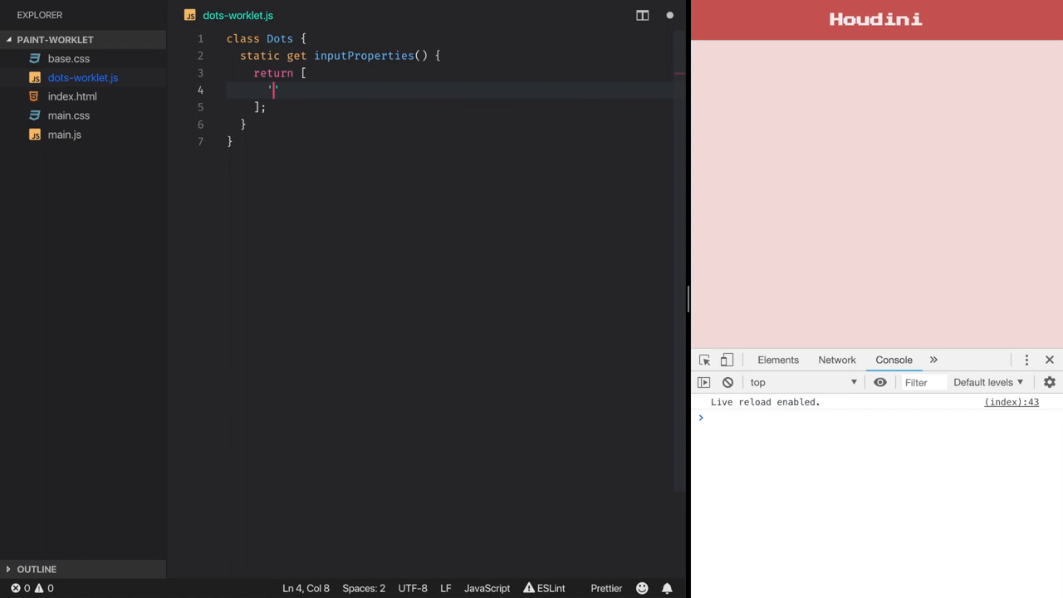
{"action": "type", "text": "--circle-color"}
{"action": "type", "text": "paint() {"}
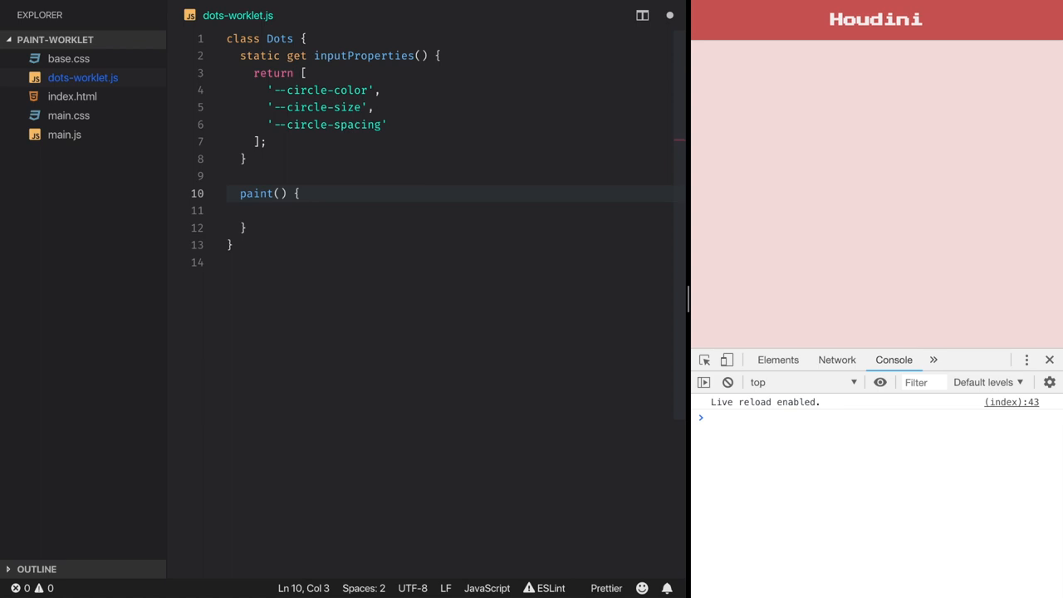
Give paint() ctx, geometry and properties parameters and add console.log(properties).
{"action": "type", "text": "ctx, geom, properties"}
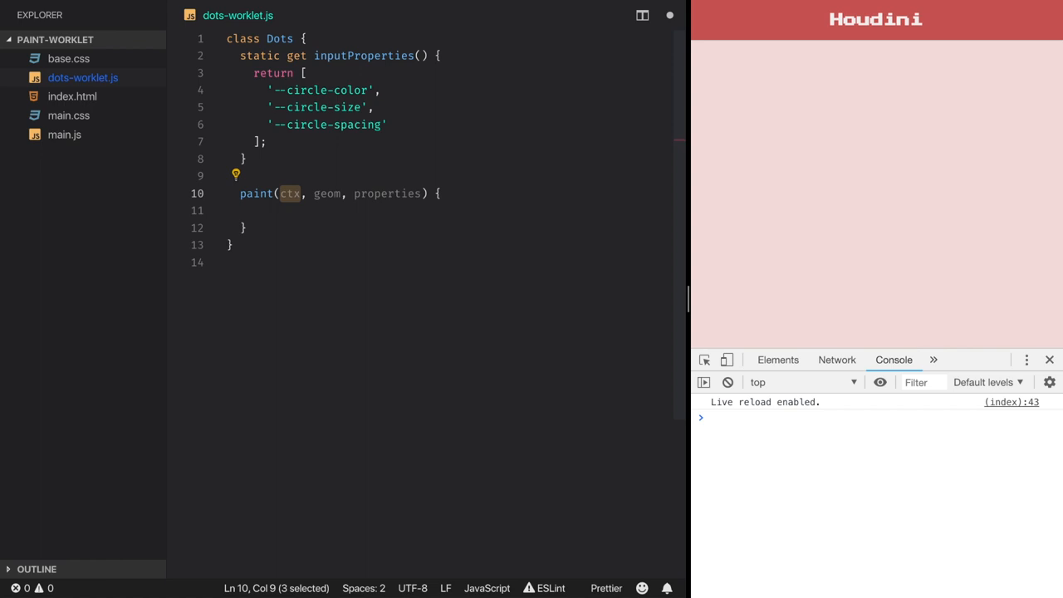
{"action": "left_click", "coordinate": [314, 192]}
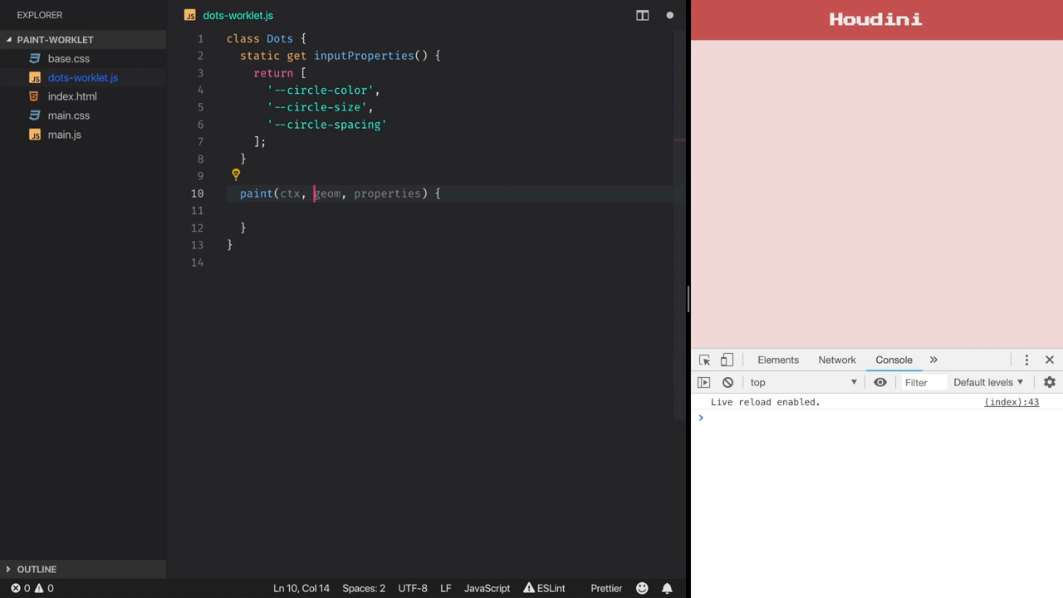
{"action": "double_click", "coordinate": [327, 193]}
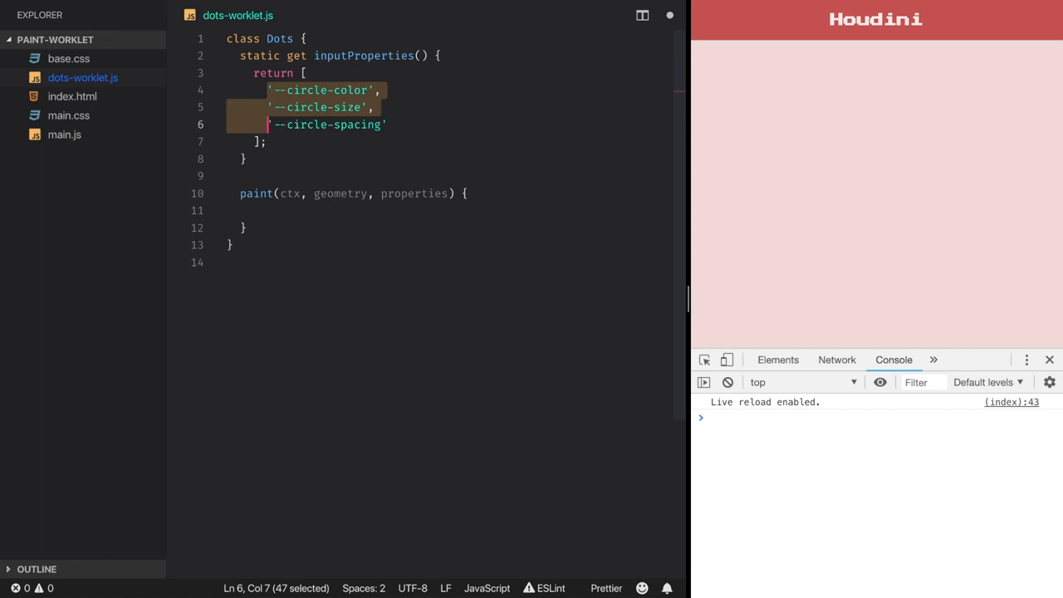
{"action": "left_click_drag", "start_coordinate": [267, 124], "coordinate": [388, 125]}
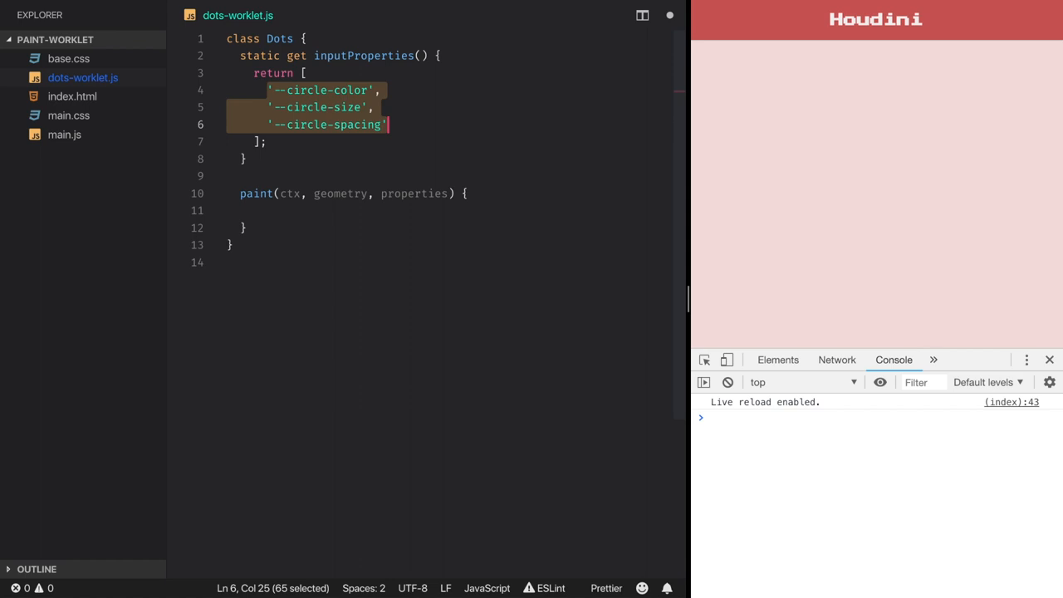
{"action": "type", "text": "console.log(properties);"}
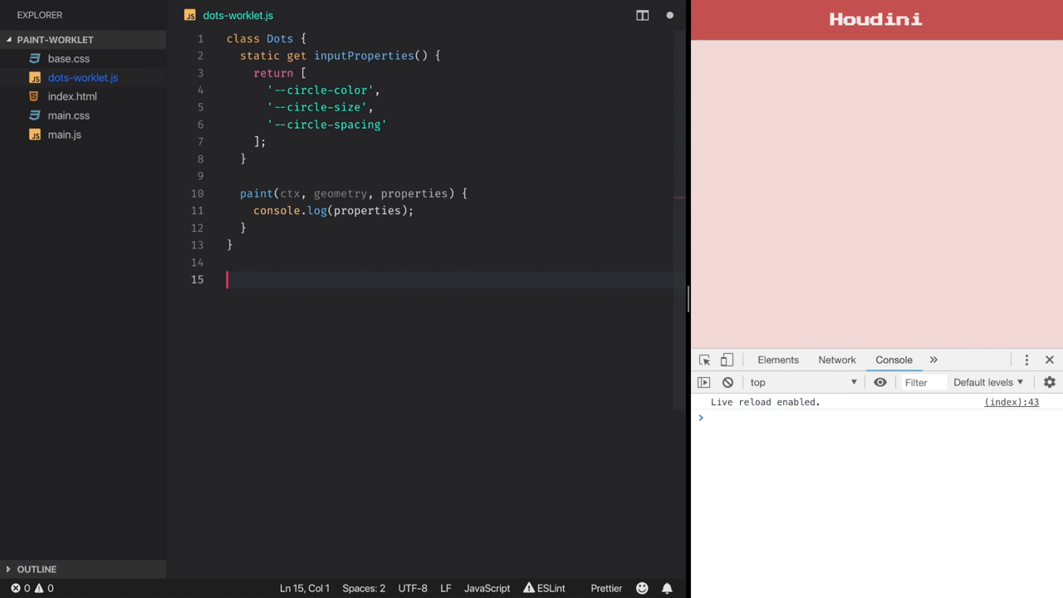
Add registerPaint('dots', Dots) at the end of dots-worklet.js.
{"action": "type", "text": "register"}
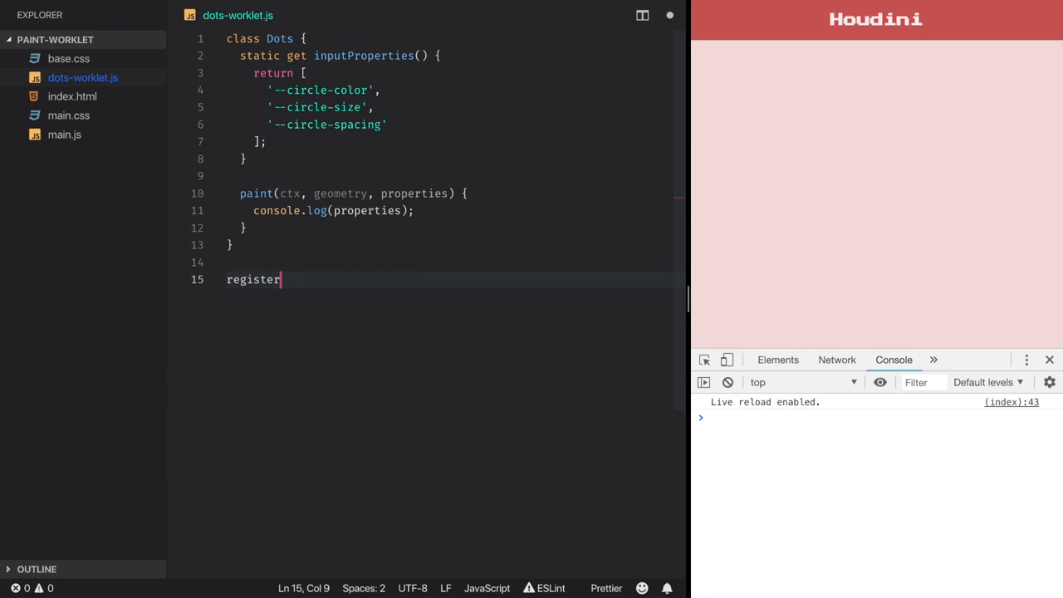
{"action": "type", "text": "Paint('dot'"}
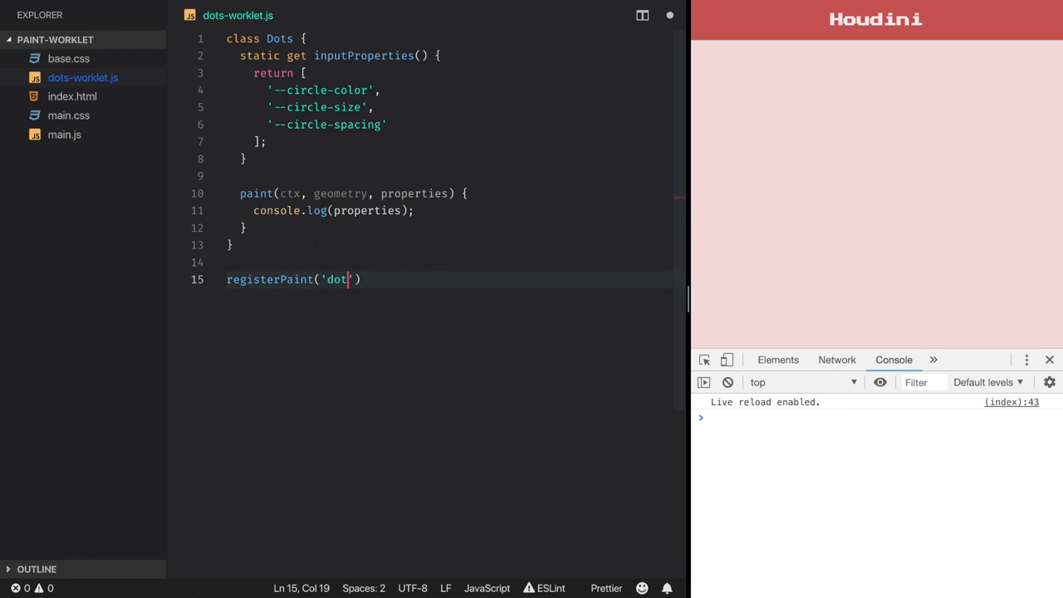
{"action": "type", "text": "s"}
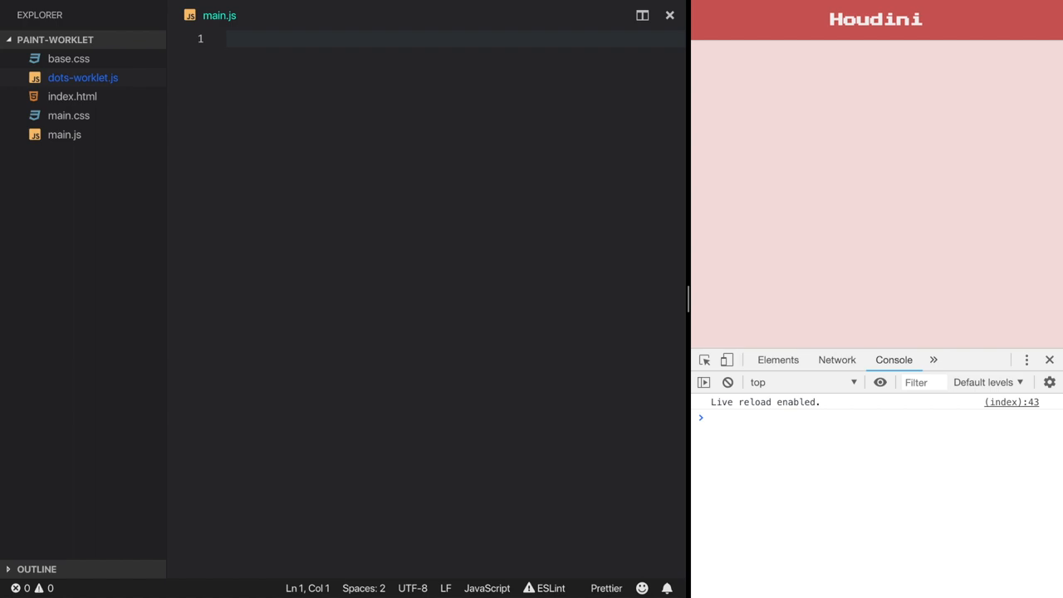
Load dots-worklet.js in main.js via CSS.paintWorklet.addModule inside an if check.
{"action": "type", "text": "CSS"}
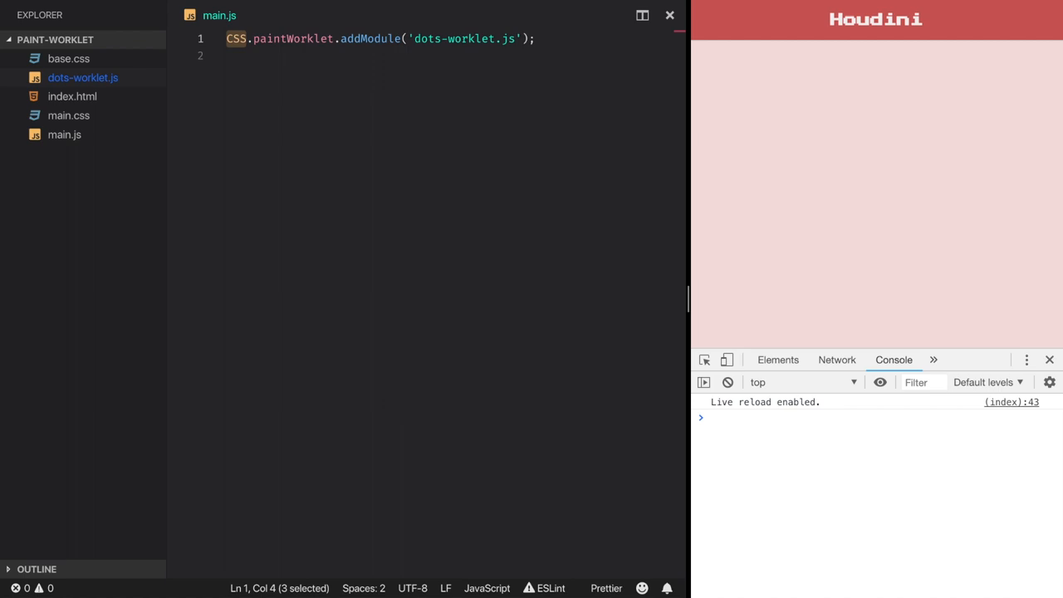
{"action": "type", "text": "if ("}
{"action": "type", "text": ".patt"}
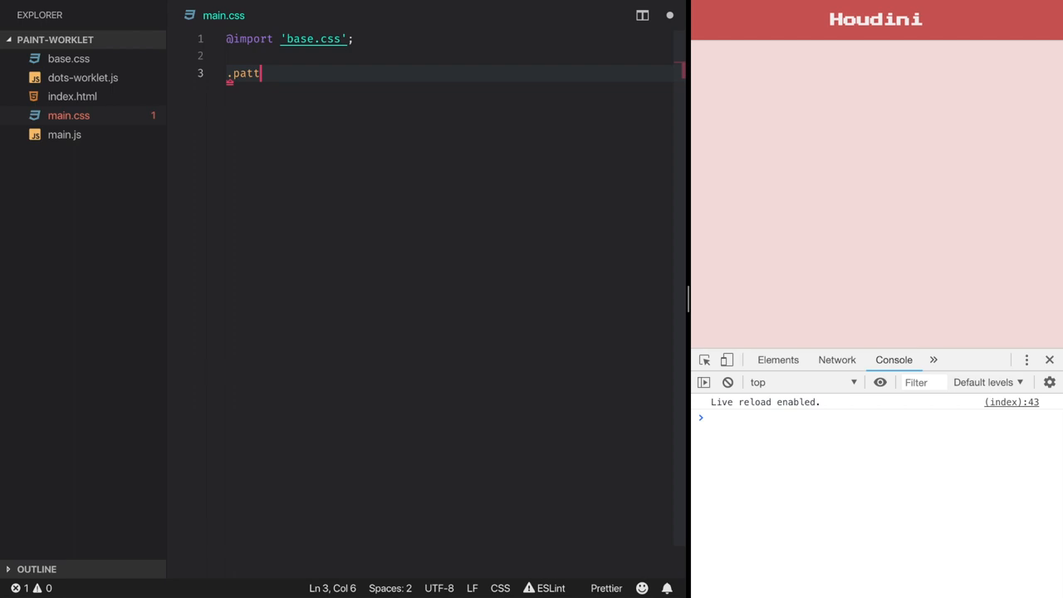
Add a .pattern rule with background-image: paint(dots) and expand the logged property map.
{"action": "type", "text": "ern {"}
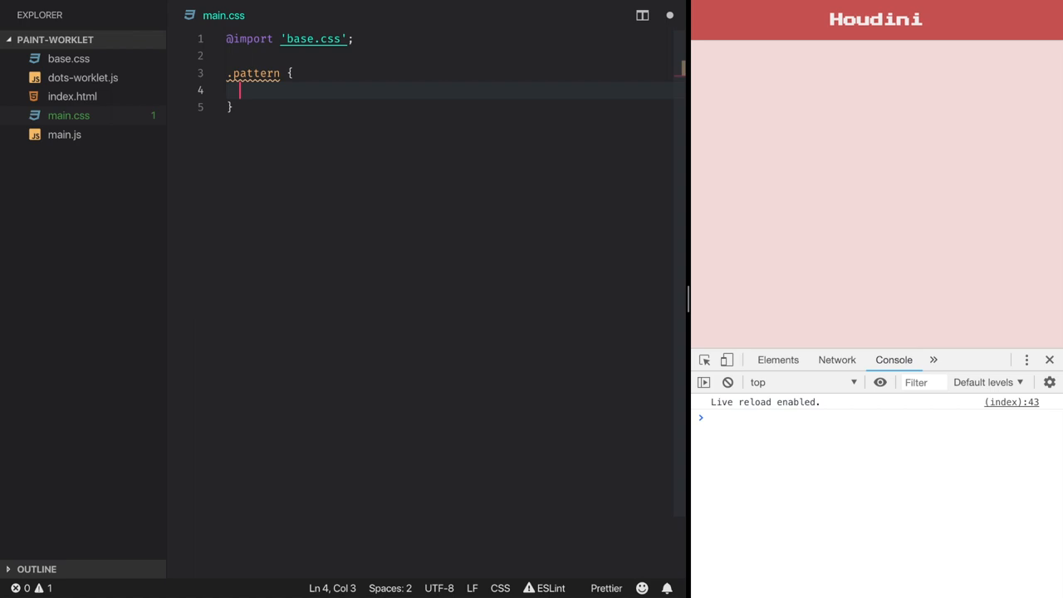
{"action": "type", "text": "background-image: paint"}
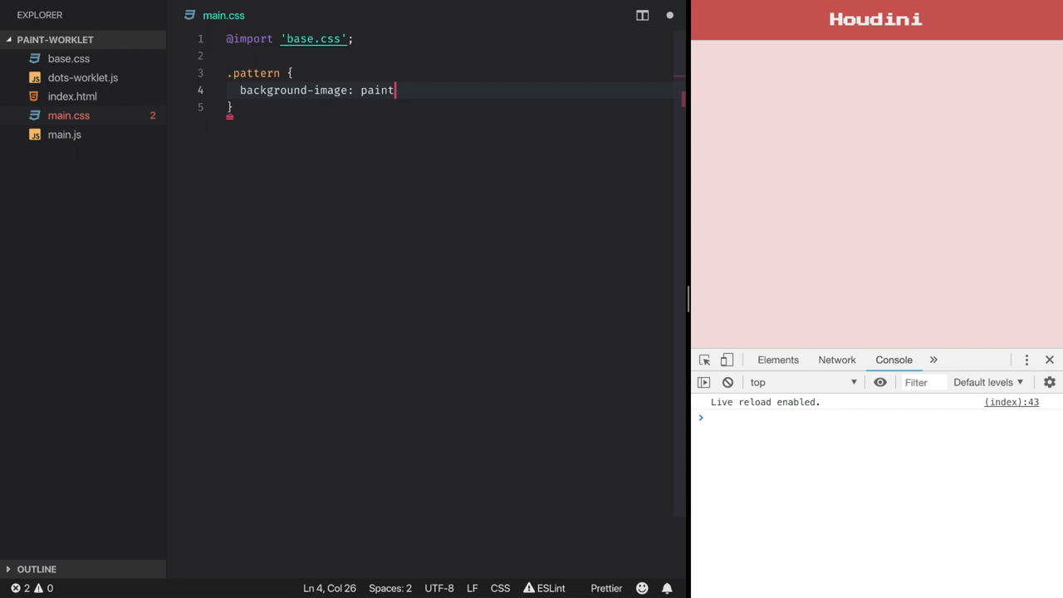
{"action": "type", "text": "(dots);"}
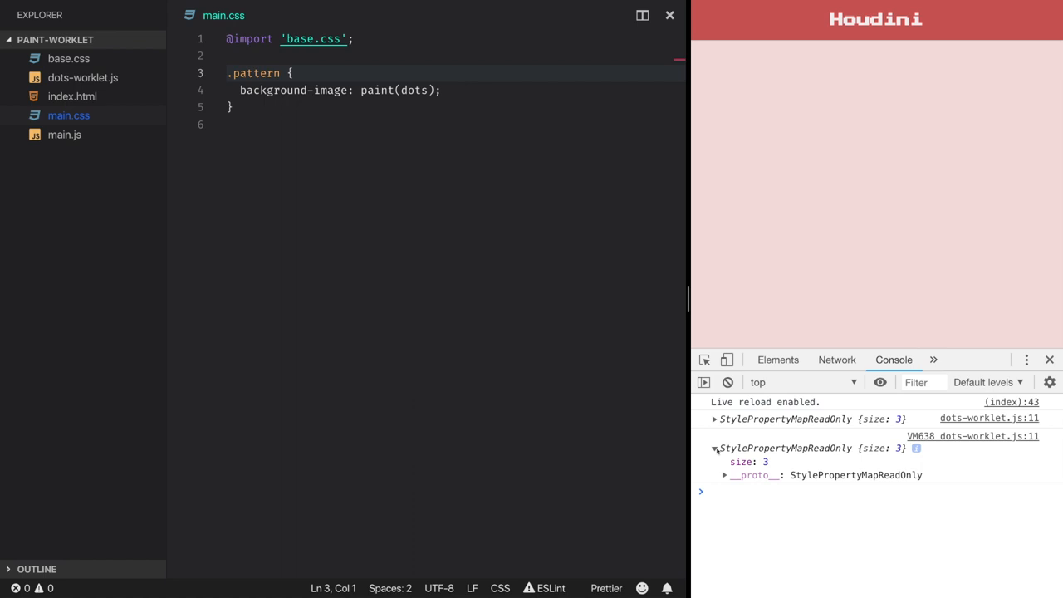
{"action": "left_click", "coordinate": [83, 78]}
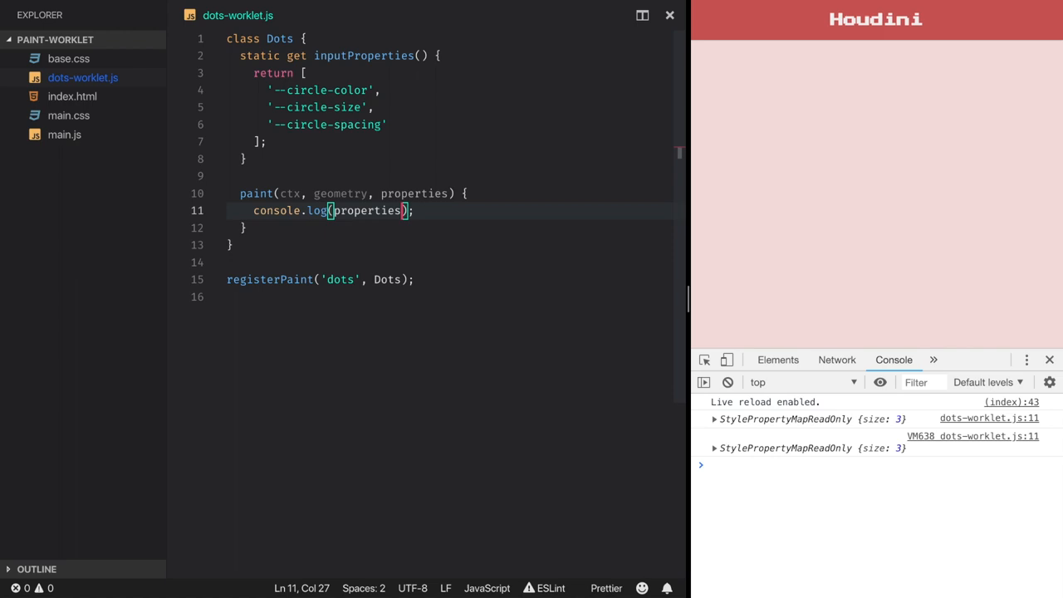
Log properties.get('--circle-color') instead of the whole properties map.
{"action": "type", "text": ","}
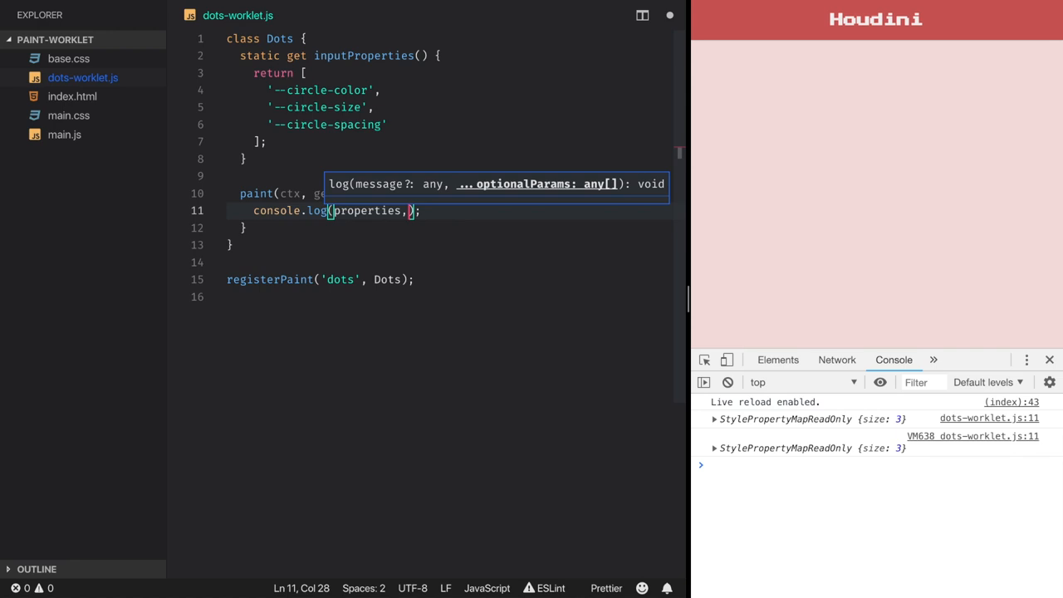
{"action": "type", "text": ".get('--circl"}
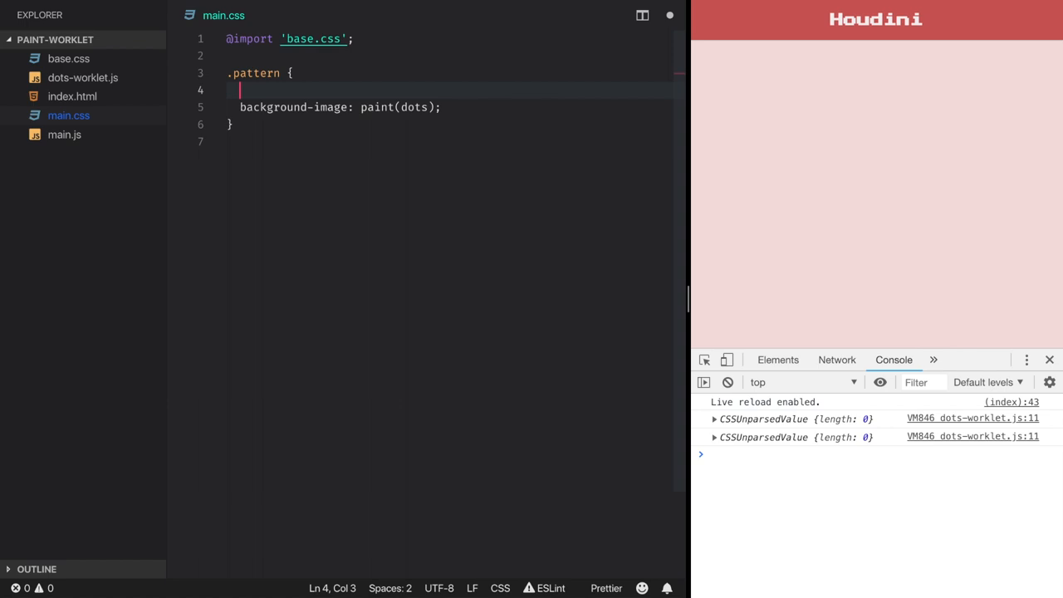
Set --circle-color: pink on .pattern and inspect the logged CSSUnparsedValue.
{"action": "type", "text": "--circle-color:"}
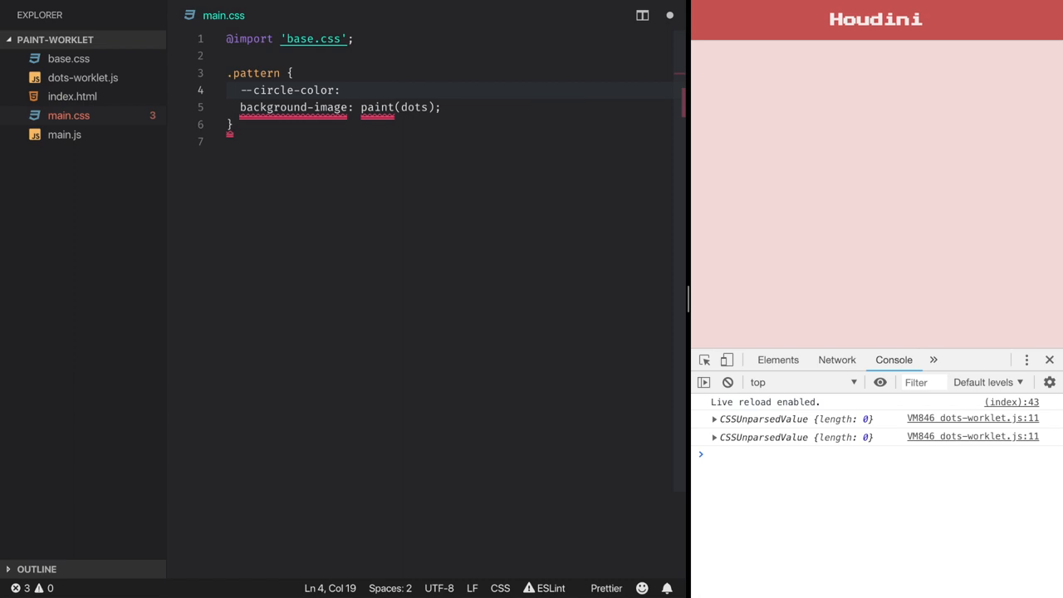
{"action": "type", "text": "'pink';"}
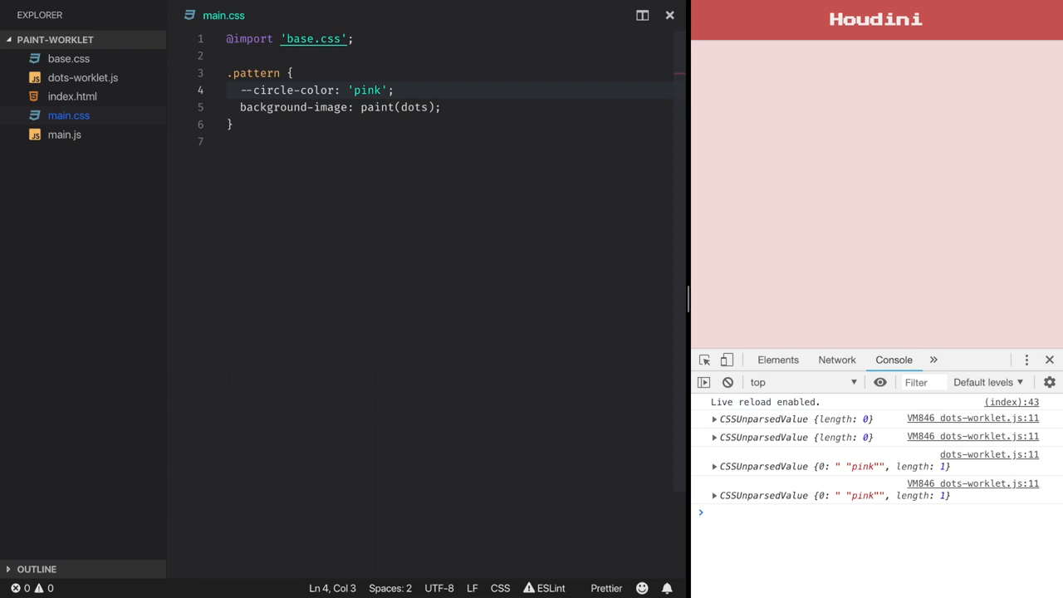
{"action": "left_click", "coordinate": [714, 465]}
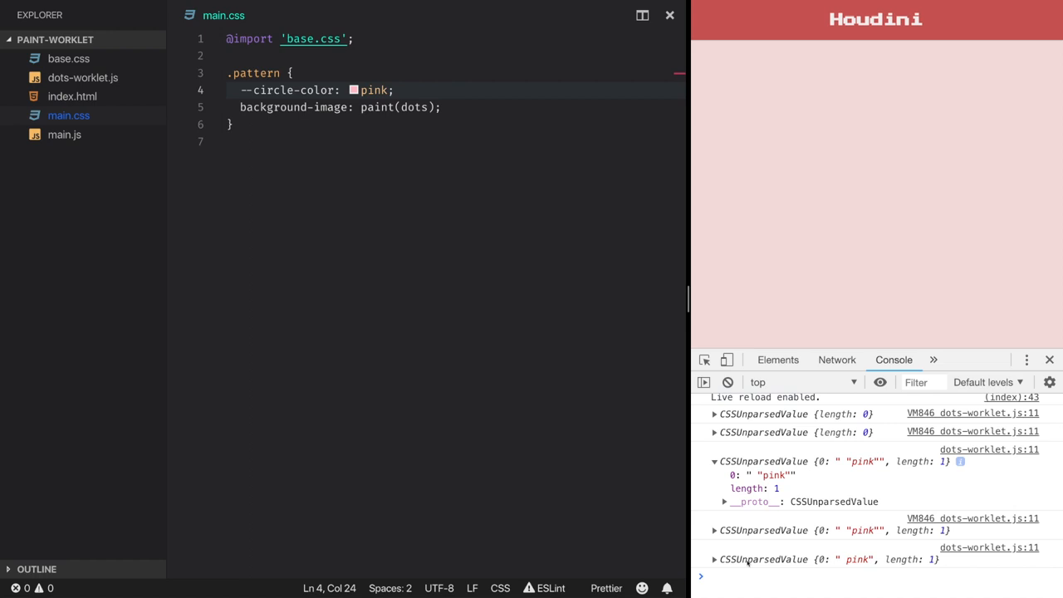
{"action": "left_click", "coordinate": [395, 89]}
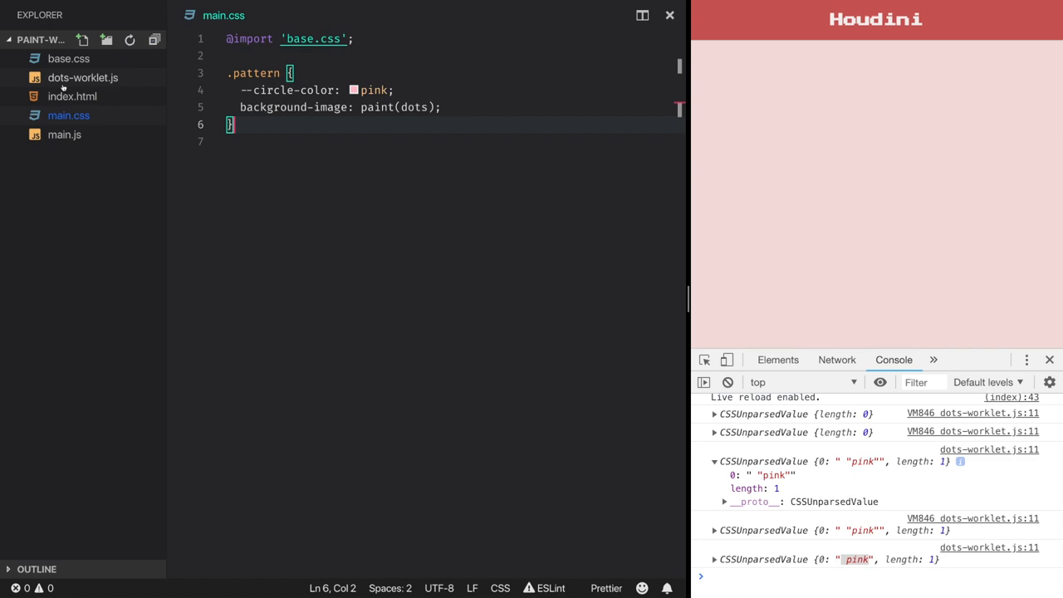
Register --circle-color with syntax '<color>', initialValue pink and inherits: true via CSS.registerProperty.
{"action": "left_click", "coordinate": [63, 134]}
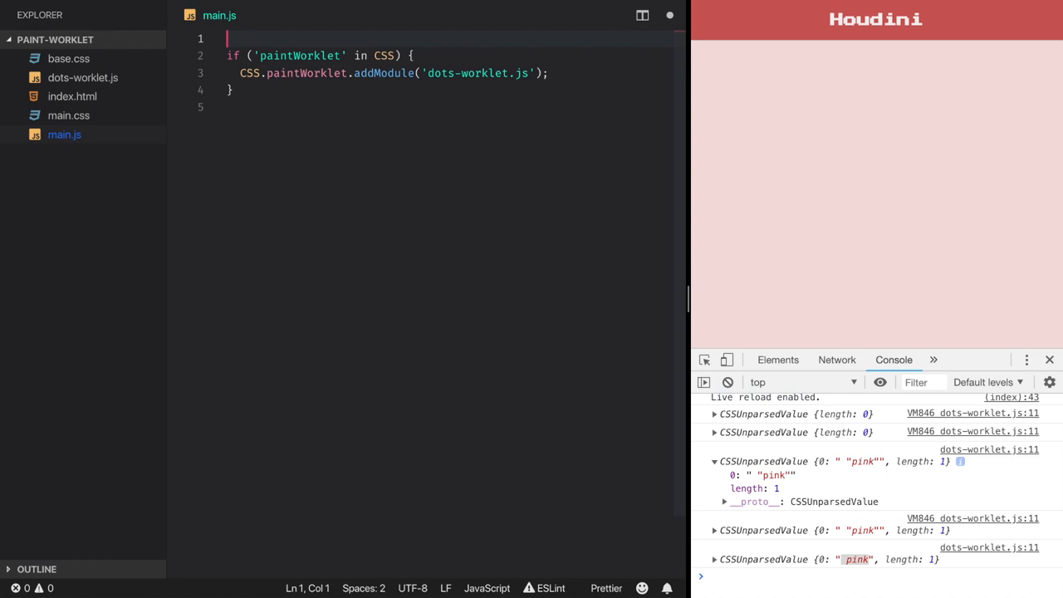
{"action": "type", "text": "CSS.registerProperty({"}
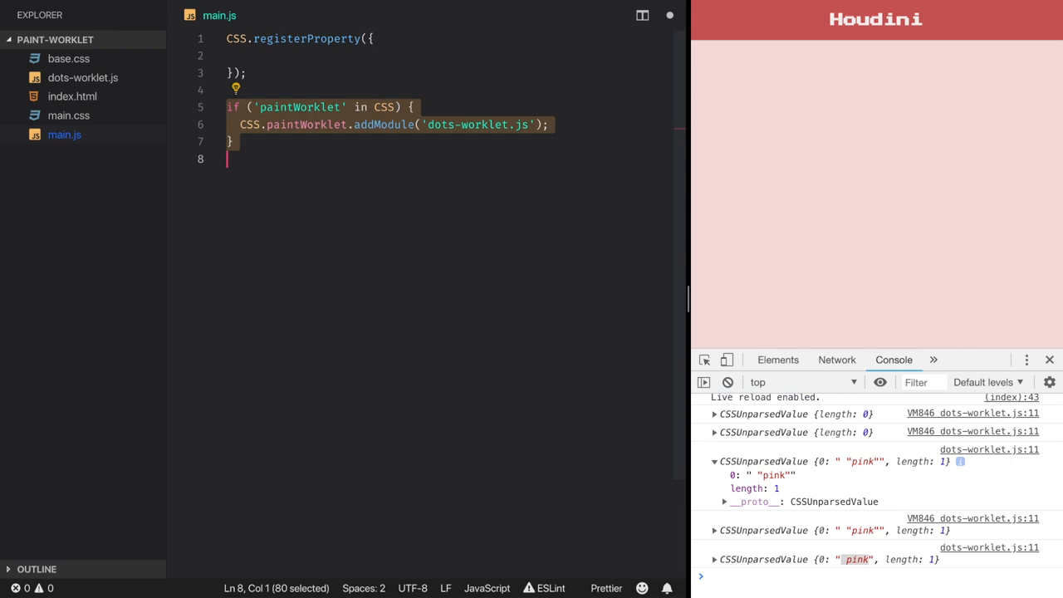
{"action": "left_click", "coordinate": [372, 38]}
{"action": "type", "text": "name: '"}
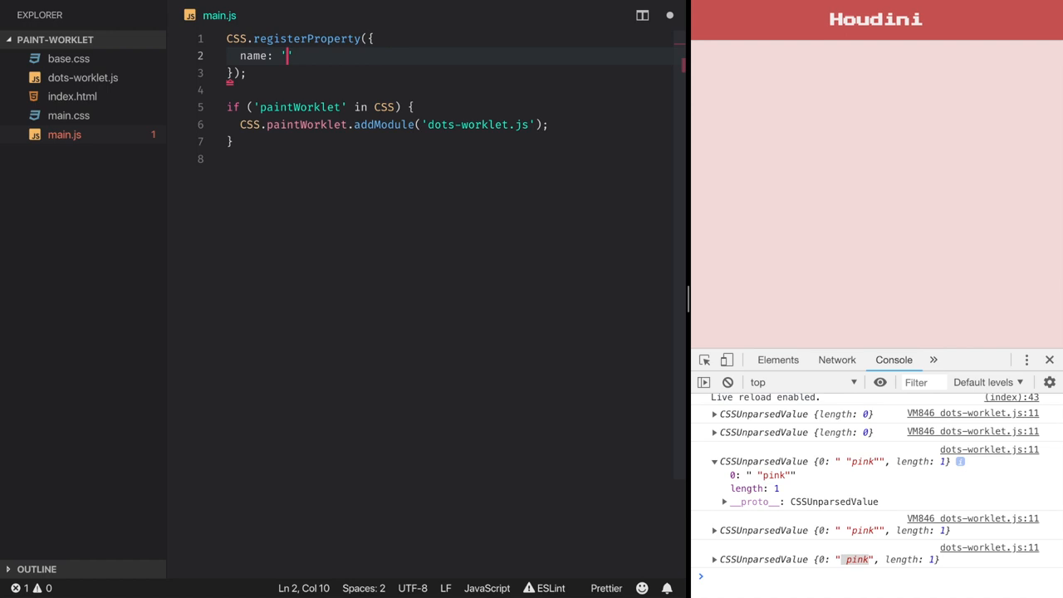
{"action": "type", "text": "--circle-color',"}
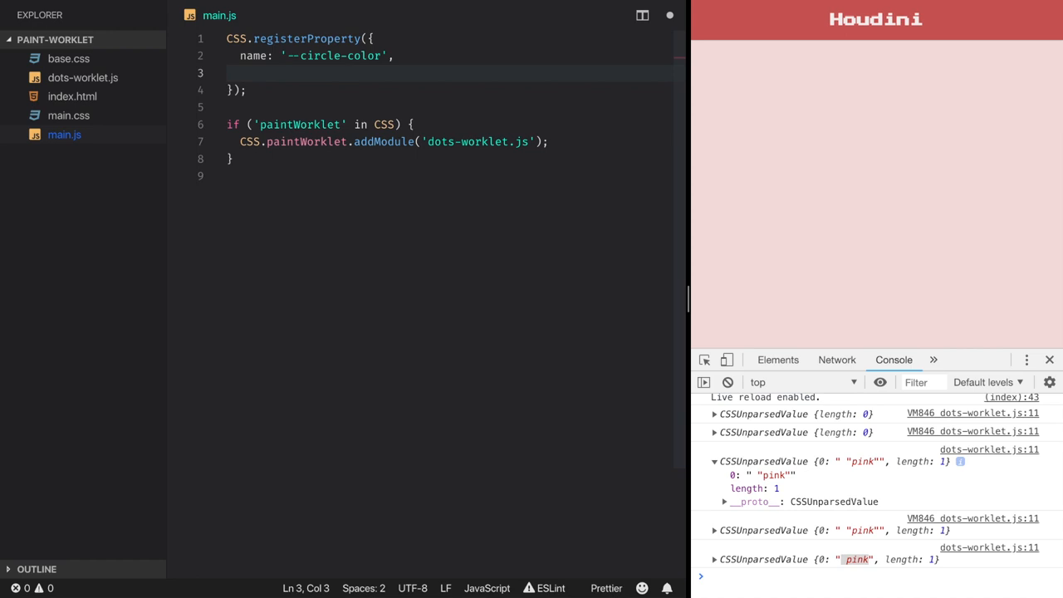
{"action": "type", "text": "syntax: '<>'"}
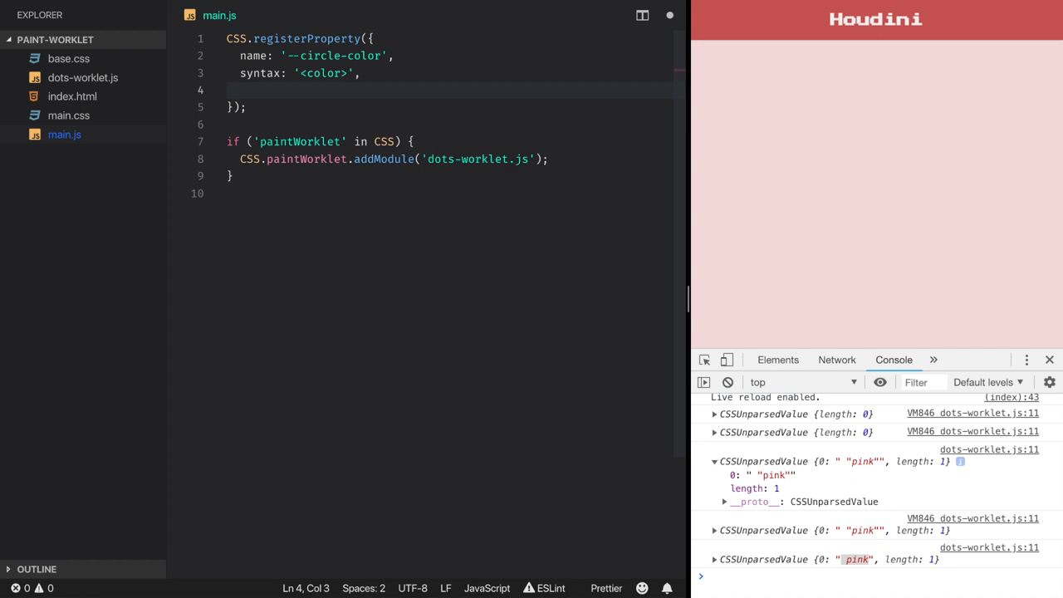
{"action": "type", "text": "initialValue: 'pink',"}
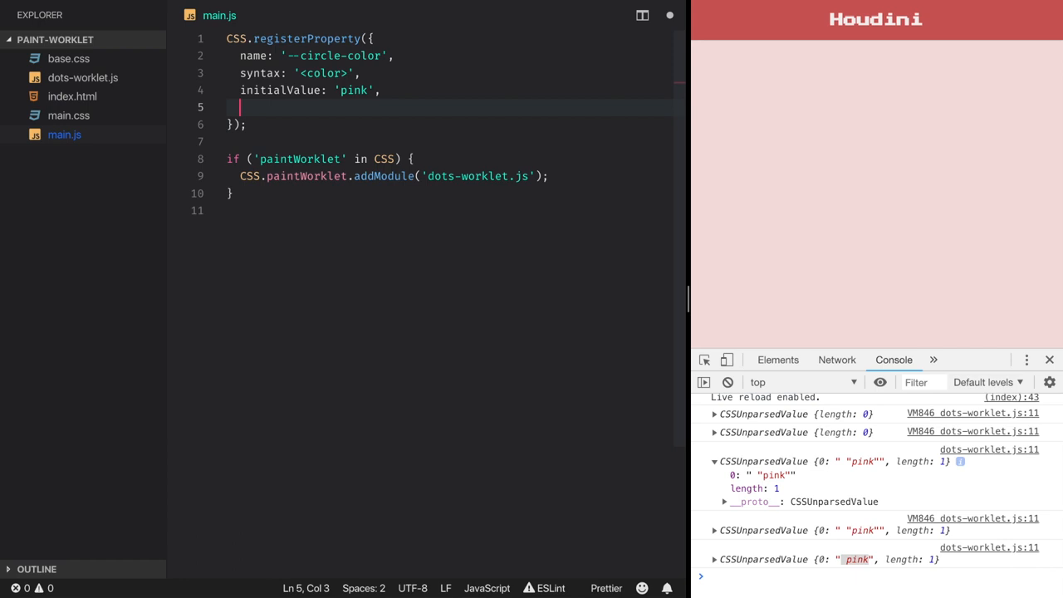
{"action": "type", "text": "inherits: trie"}
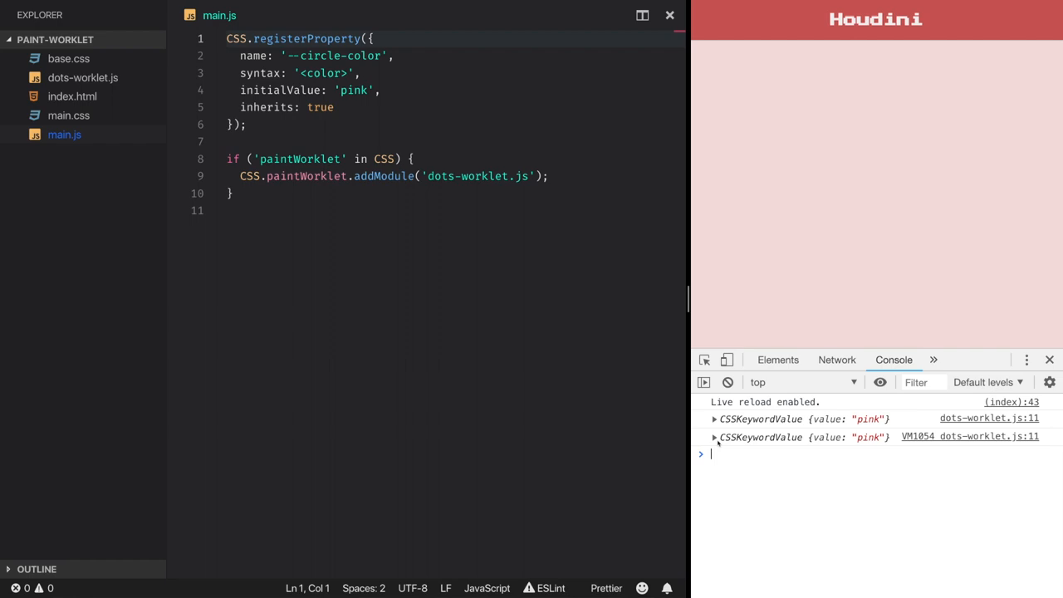
Begin wrapping the registerProperty calls in an if ('registerProperty' in CSS) check.
{"action": "left_click", "coordinate": [714, 436]}
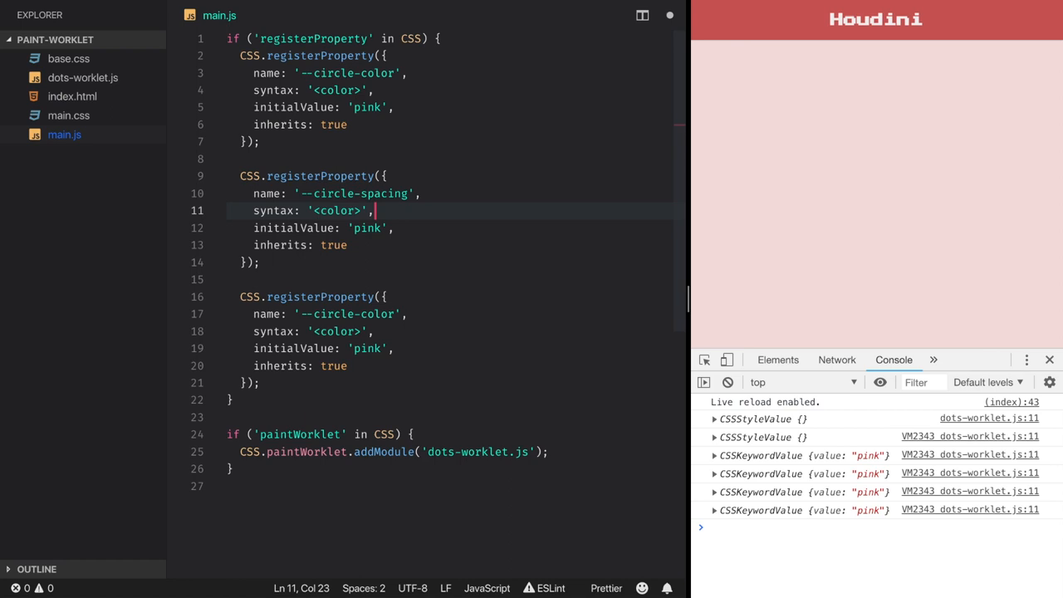
Register --circle-spacing and --circle-size as '<length-percentage>', initial 100px, inherits false, and save.
{"action": "type", "text": "<length>"}
{"action": "left_click", "coordinate": [455, 347]}
{"action": "type", "text": "1"}
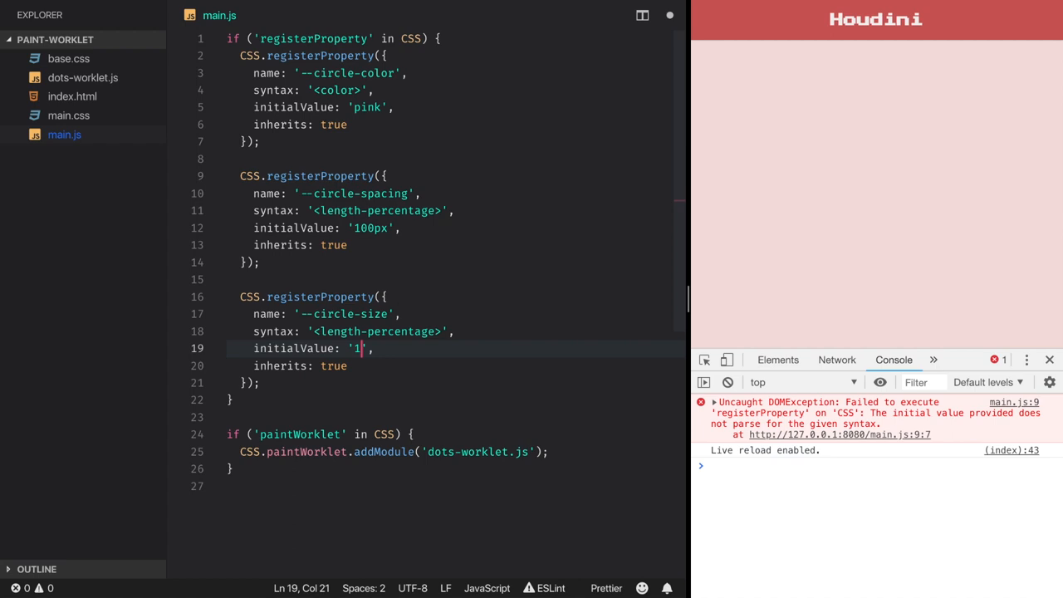
{"action": "key", "text": "ctrl+p"}
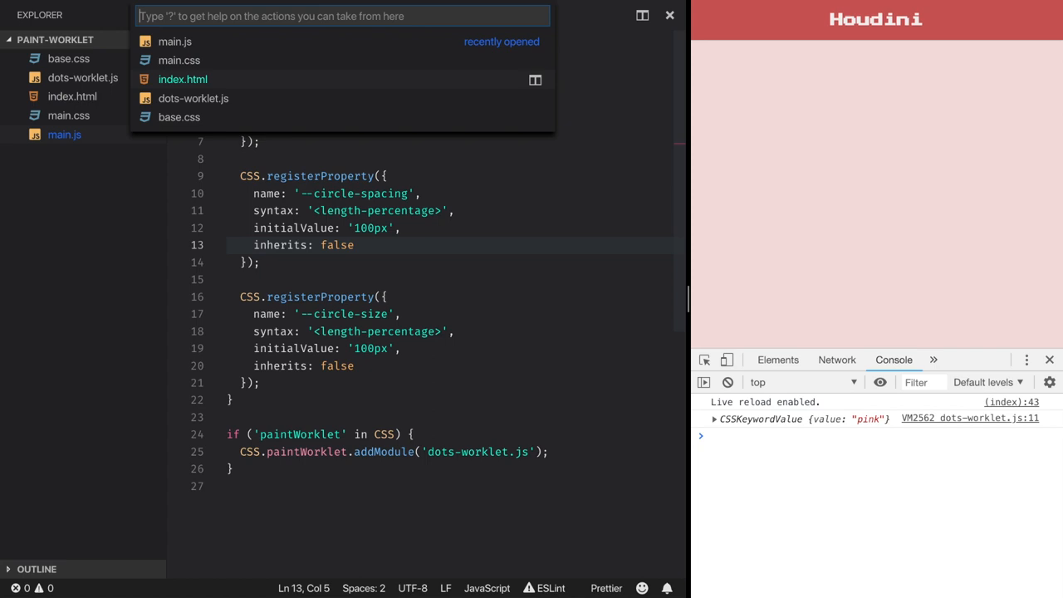
Switch to dots-worklet.js and empty the paint method by removing its console.log line.
{"action": "left_click", "coordinate": [193, 98]}
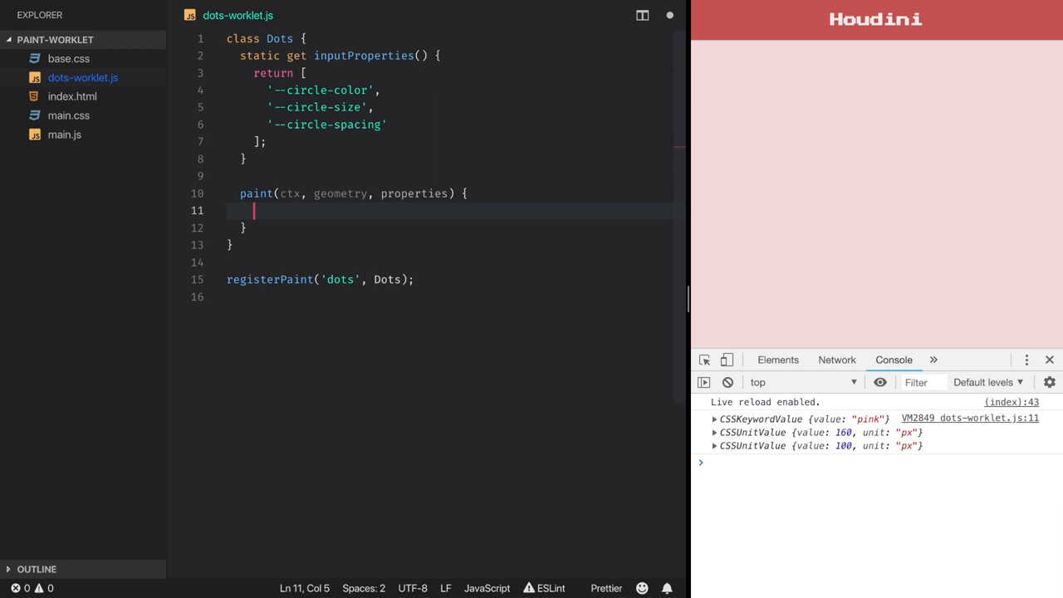
Set ctx.fillStyle from --circle-color and add beginPath, arc(x, y, ...) and fill calls.
{"action": "type", "text": "ctx.beginPath();"}
{"action": "type", "text": "ctx.arc();"}
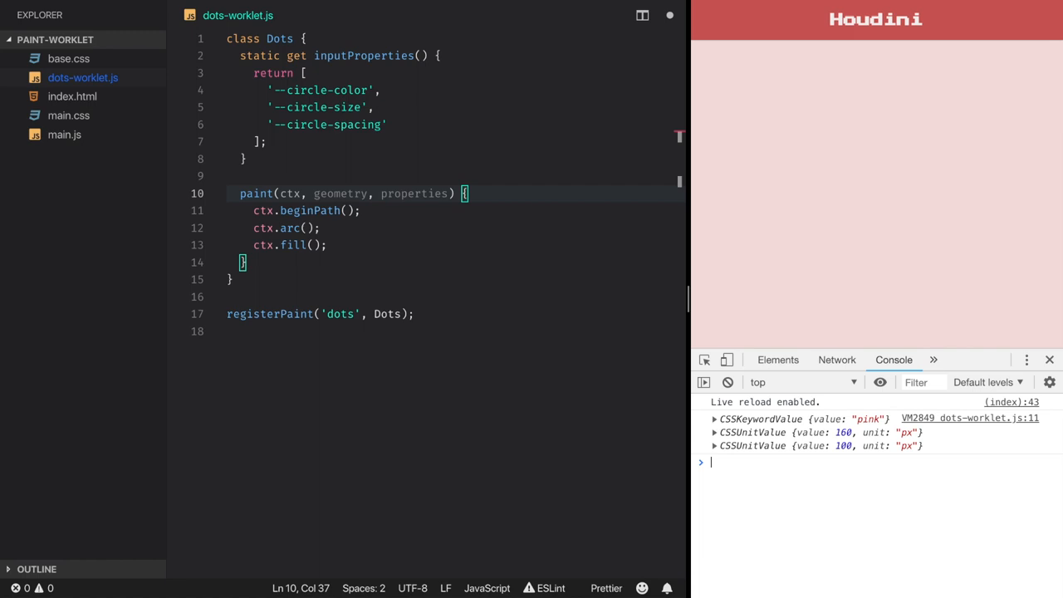
{"action": "type", "text": "ctx.fillStyle = properties.get('--circle-color');"}
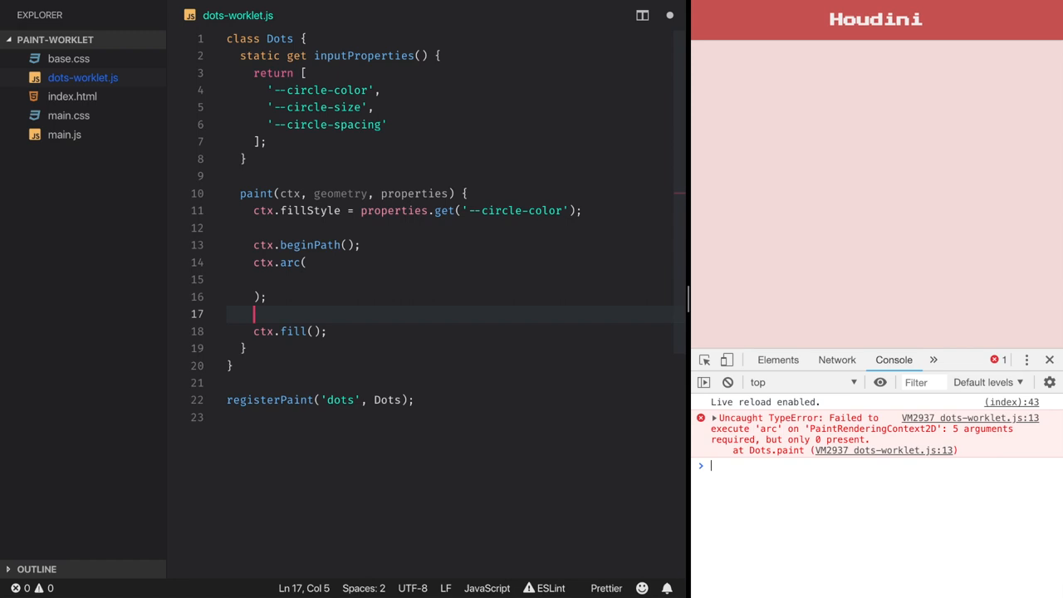
{"action": "type", "text": "x,"}
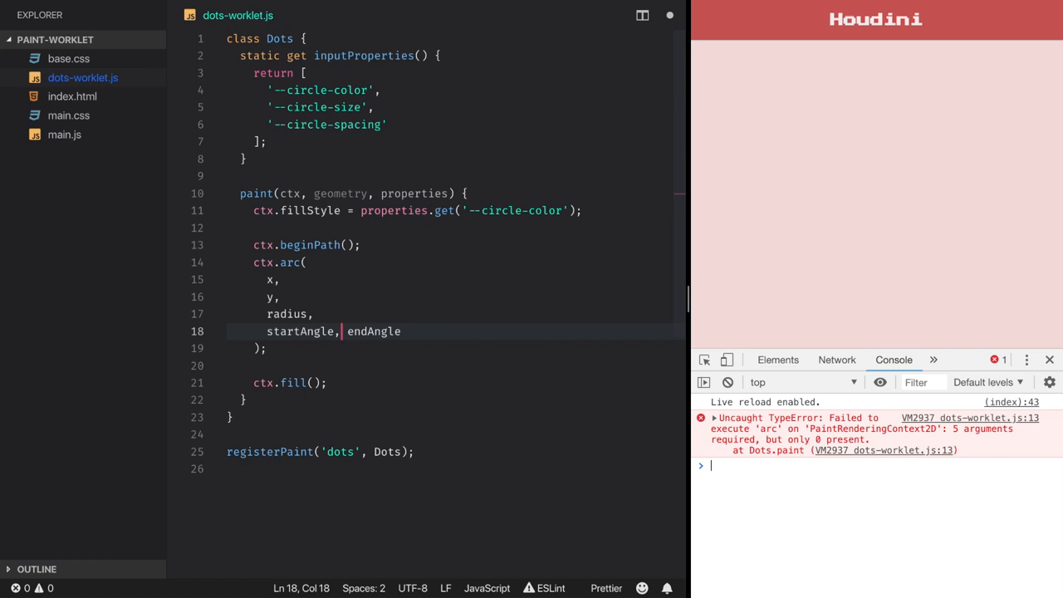
Center the arc at geometry.width / 2, height / 2 with radius 100, angles 0 to Math.PI * 2.
{"action": "key", "text": "Enter"}
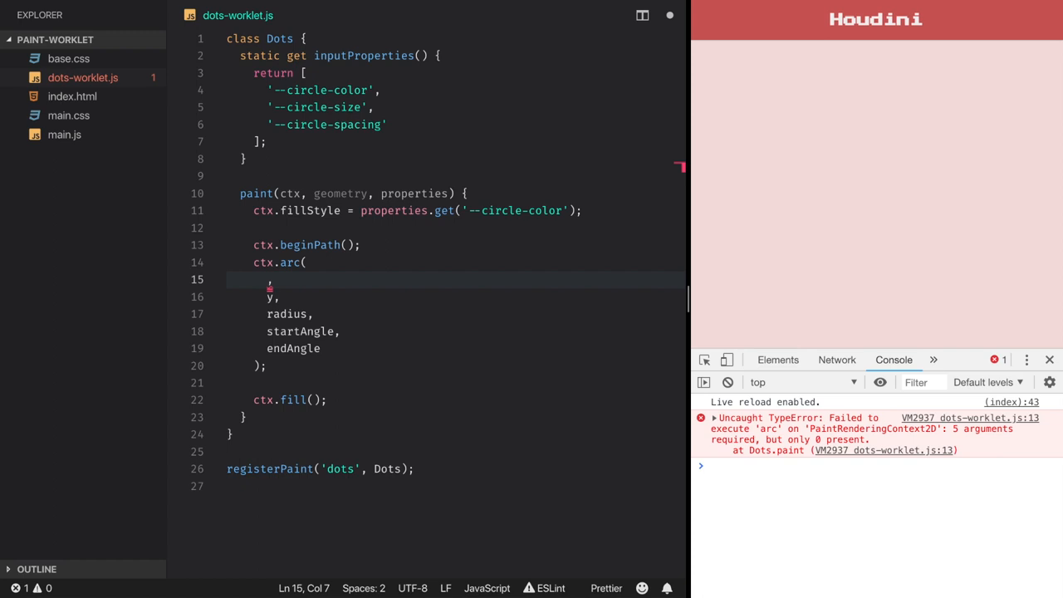
{"action": "type", "text": "geometry.width / 2"}
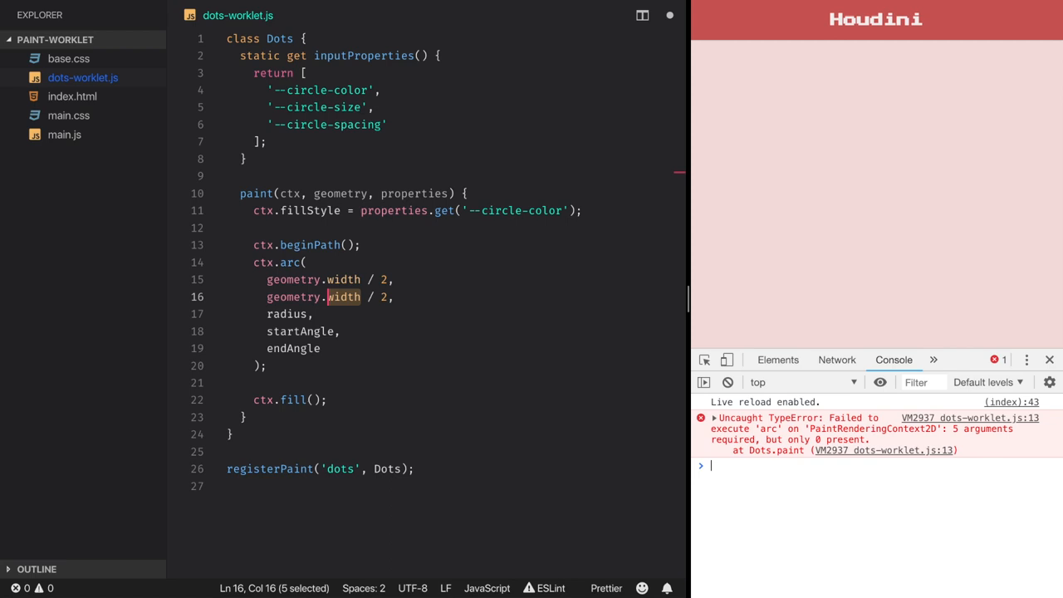
{"action": "type", "text": "height"}
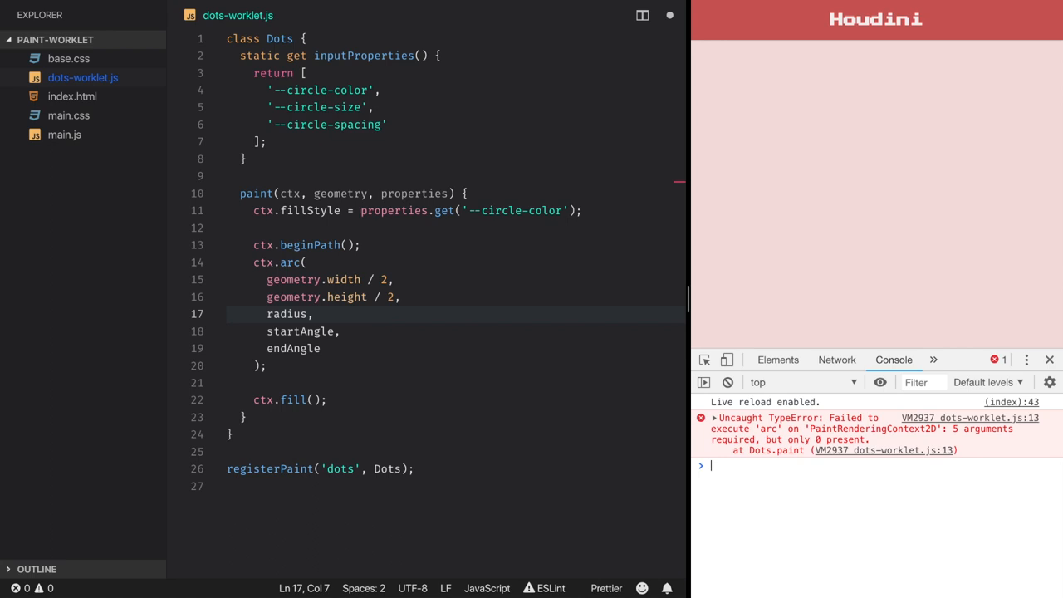
{"action": "double_click", "coordinate": [286, 313]}
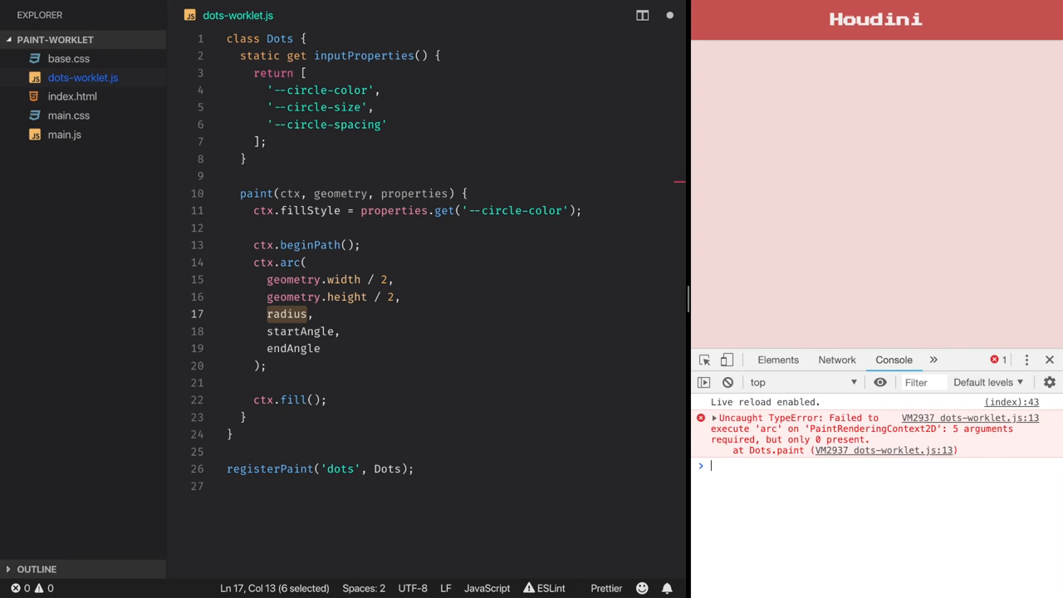
{"action": "type", "text": "100,"}
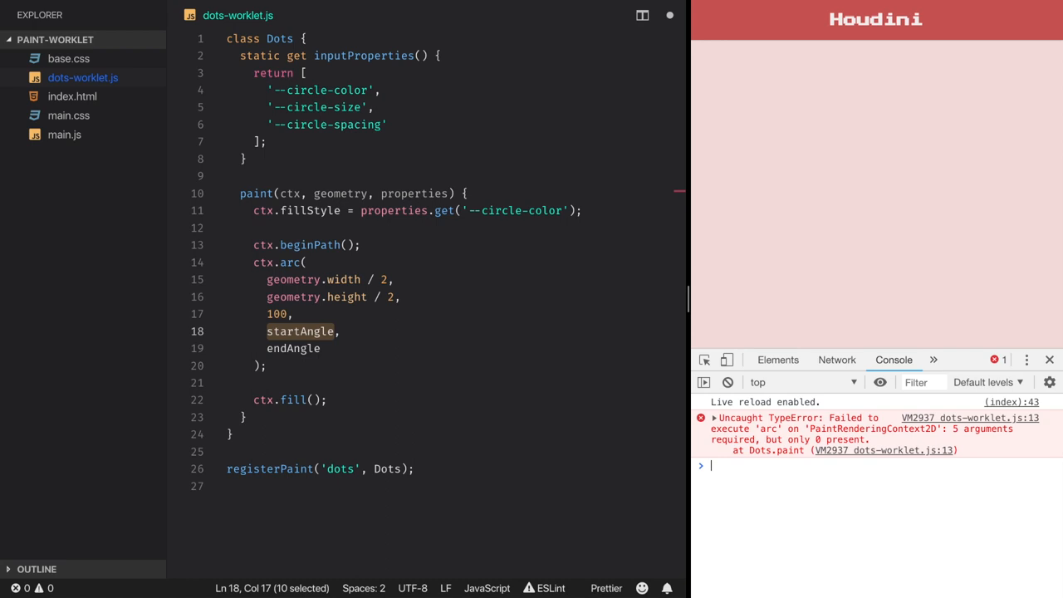
{"action": "type", "text": "0,"}
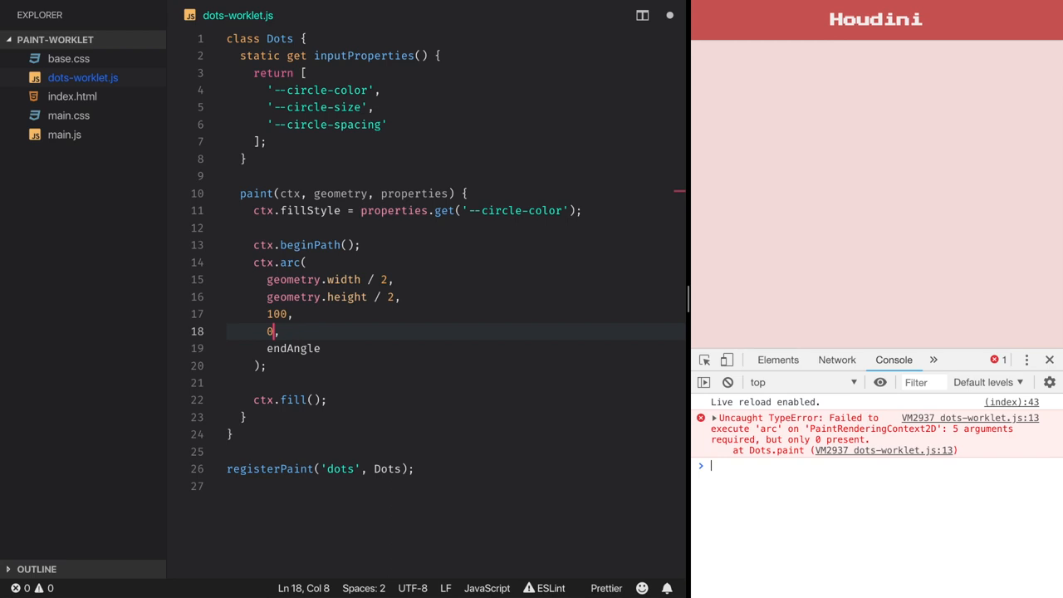
{"action": "type", "text": "Math.PI * 2"}
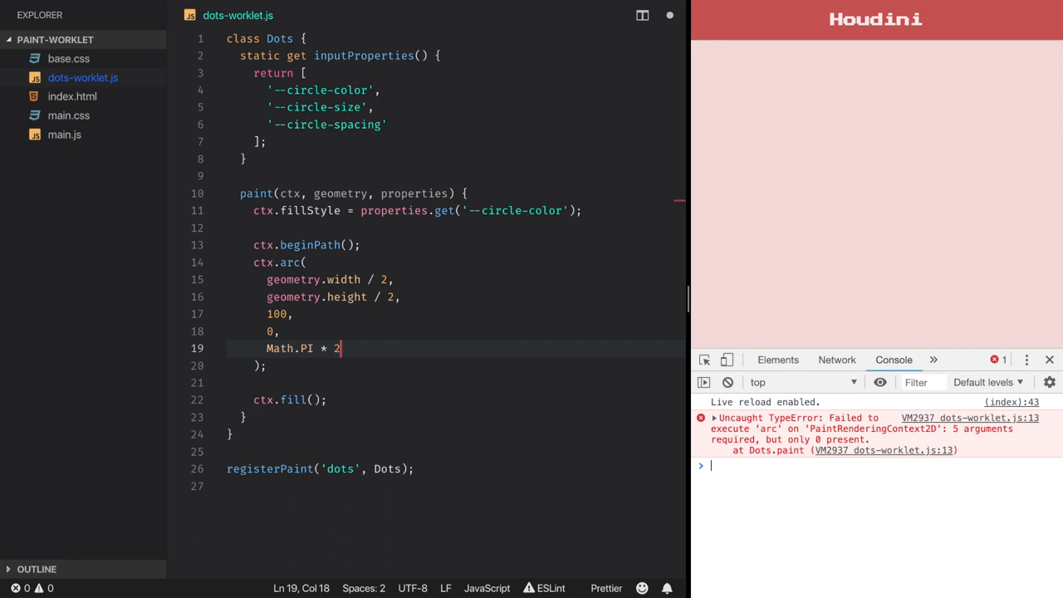
{"action": "left_click", "coordinate": [252, 262]}
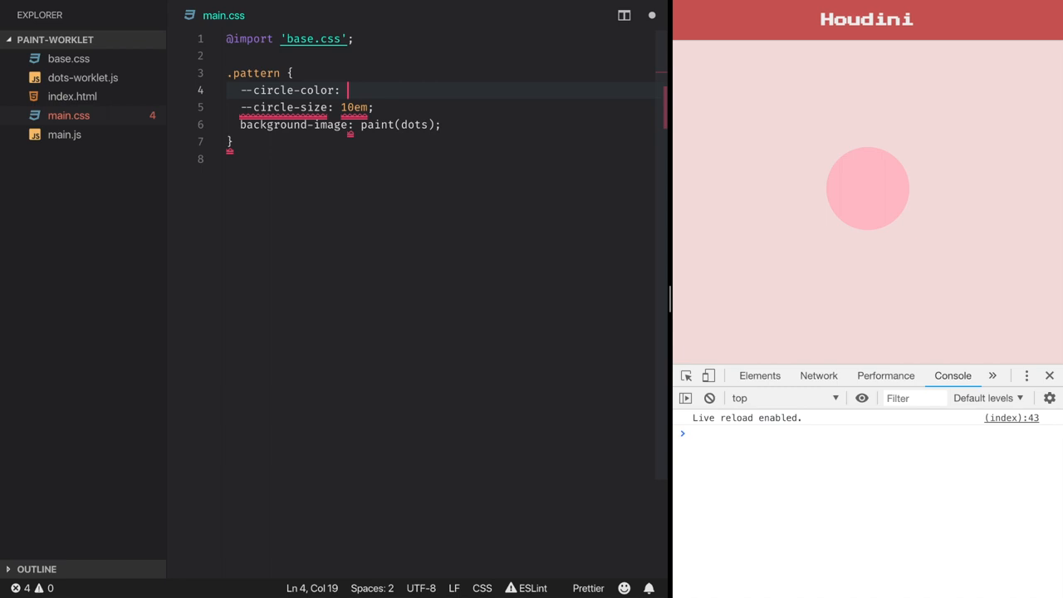
Set .pattern's --circle-color to rgba(205, 92, 92, 0.2) with 50px size and a spacing value.
{"action": "type", "text": "rgba(205, 92, 92, 0.2);"}
{"action": "type", "text": "--circle-spacing: 50ox;"}
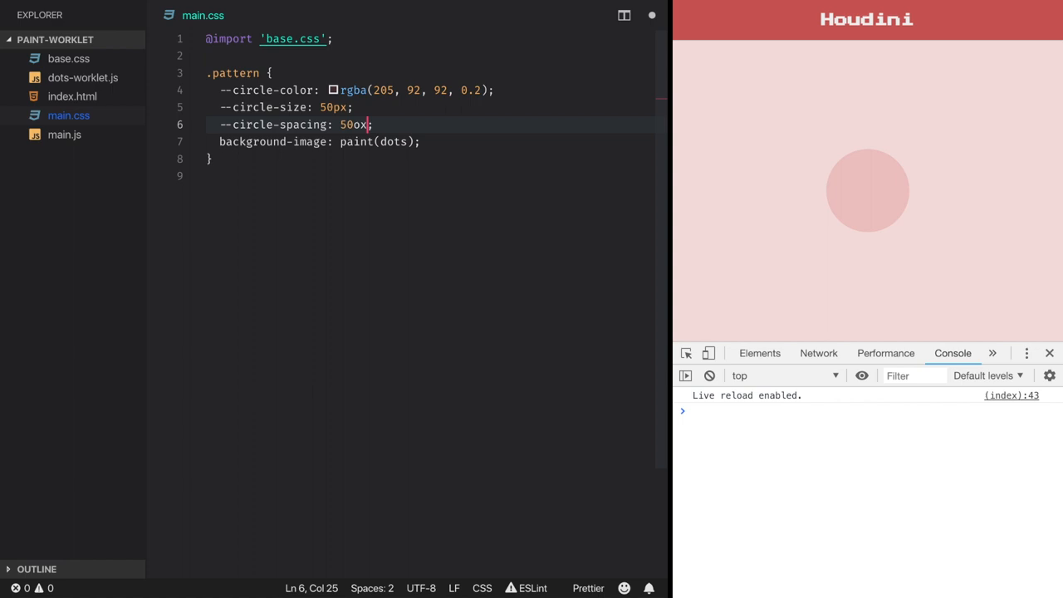
{"action": "left_click", "coordinate": [83, 78]}
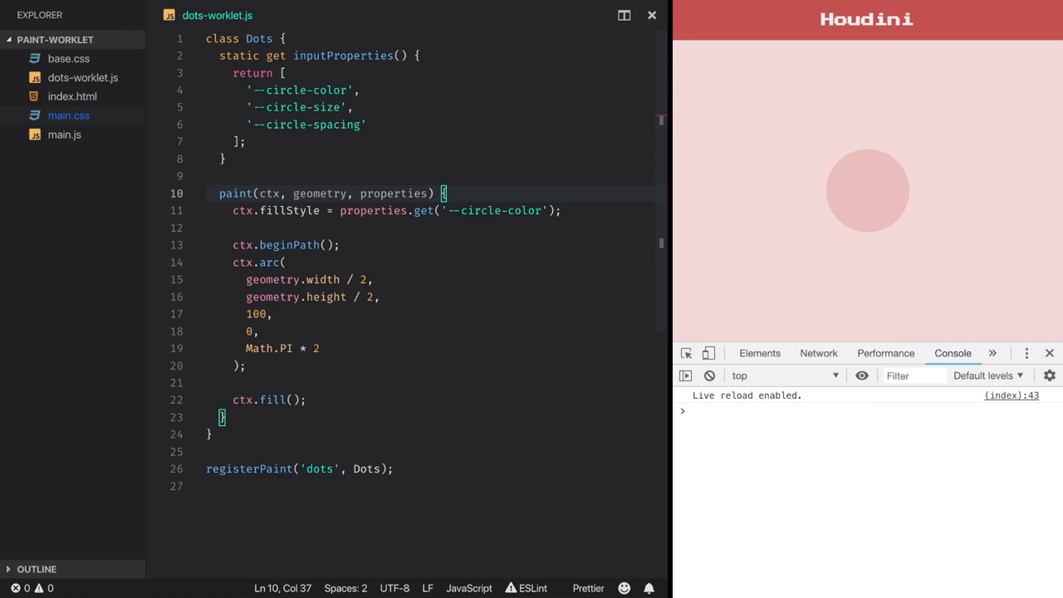
Read size and spacing from --circle-size and --circle-spacing values and use size / 2 as the arc radius.
{"action": "key", "text": "Enter"}
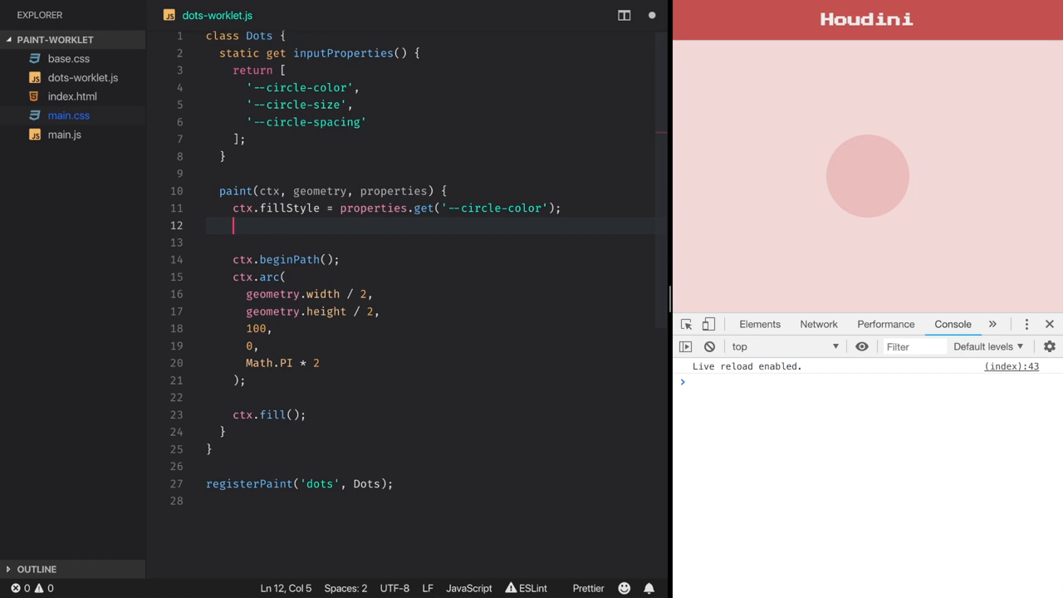
{"action": "type", "text": "let size ="}
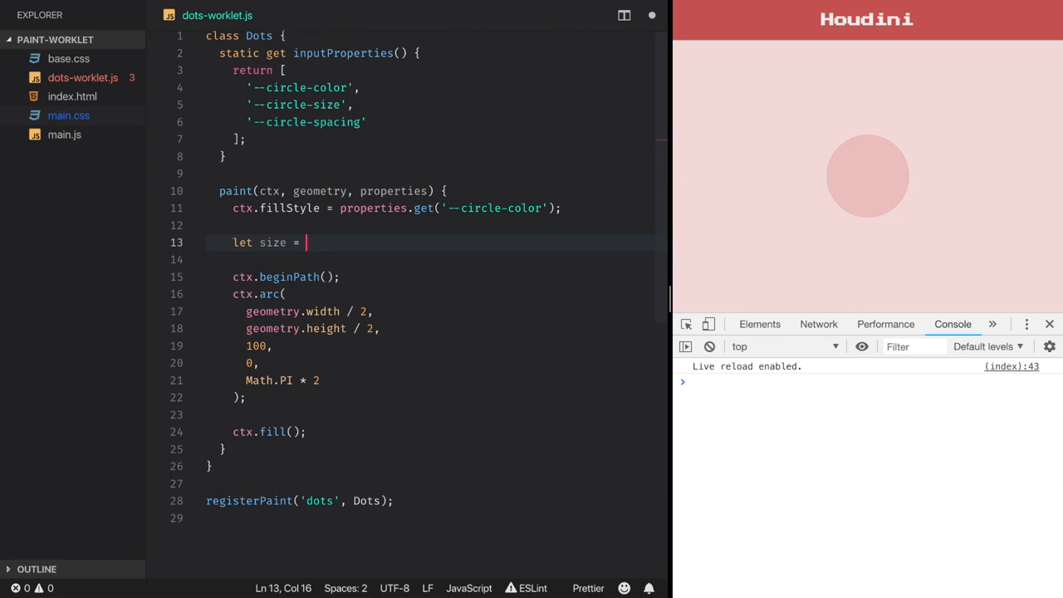
{"action": "type", "text": "properties.get('"}
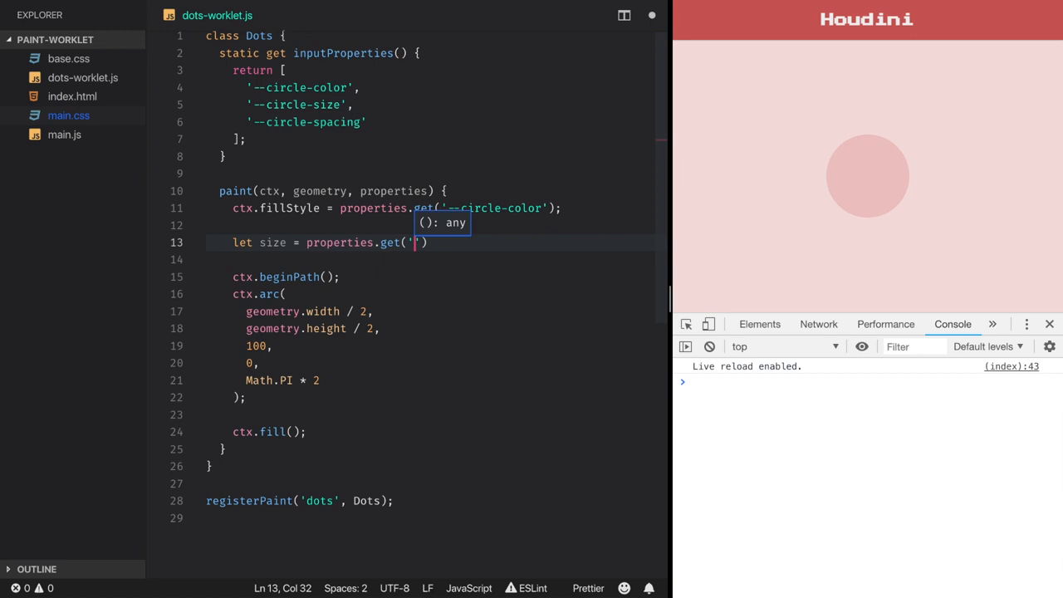
{"action": "type", "text": "--circle-size').value;"}
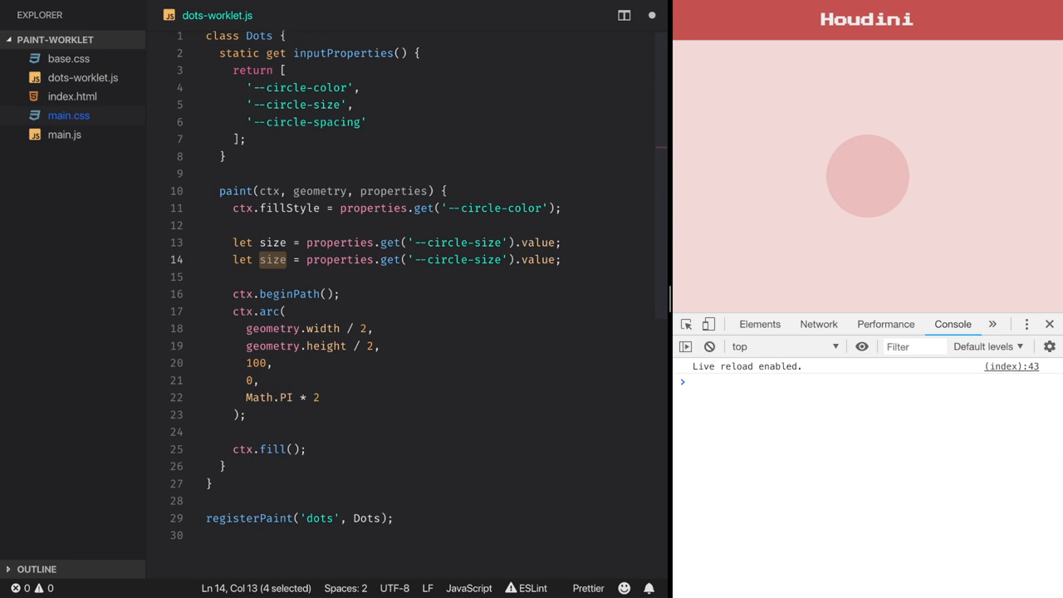
{"action": "type", "text": "spacing"}
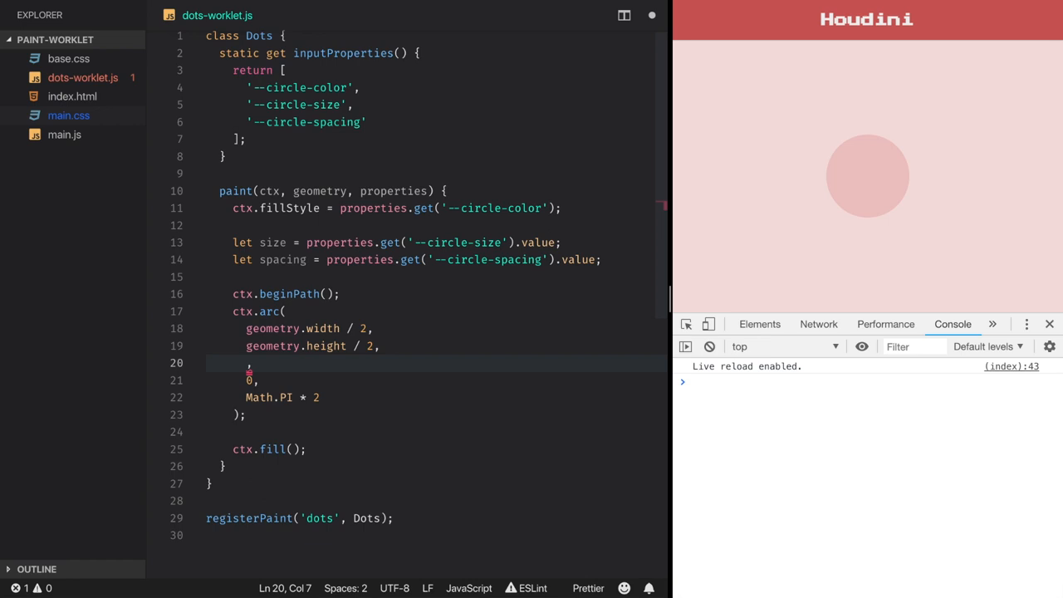
{"action": "type", "text": "size / 2,"}
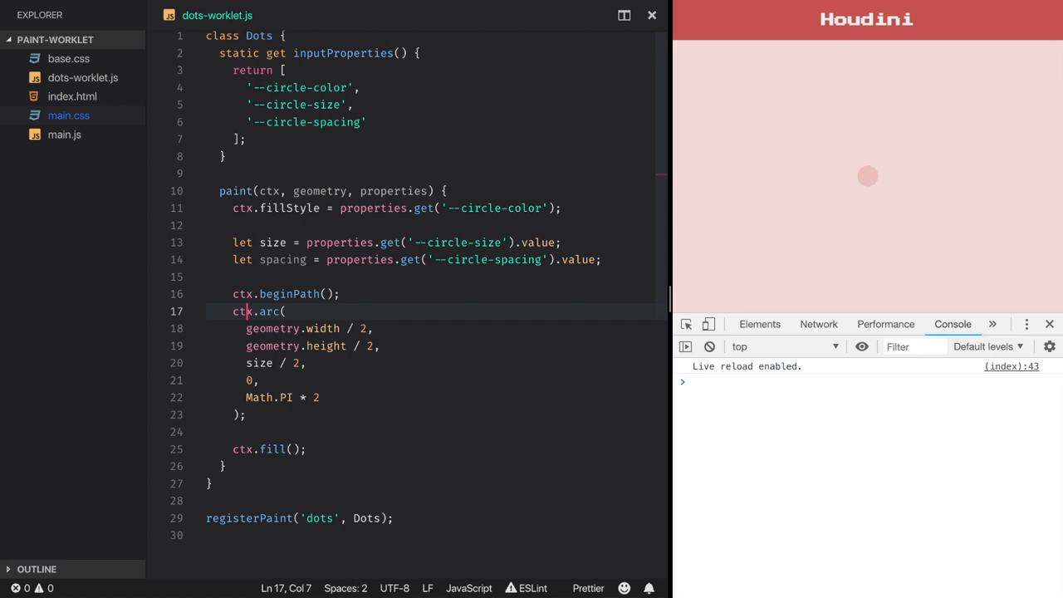
Wrap ctx.moveTo(x, y) and the arc in a while () block and destructure width, height from geometry.
{"action": "key", "text": "Enter"}
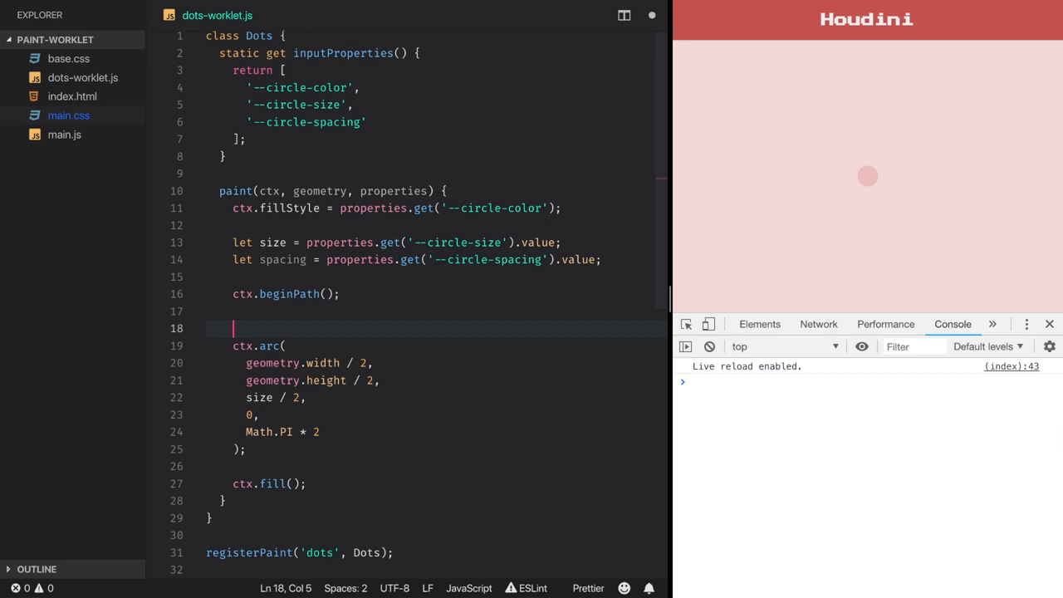
{"action": "type", "text": "while () {"}
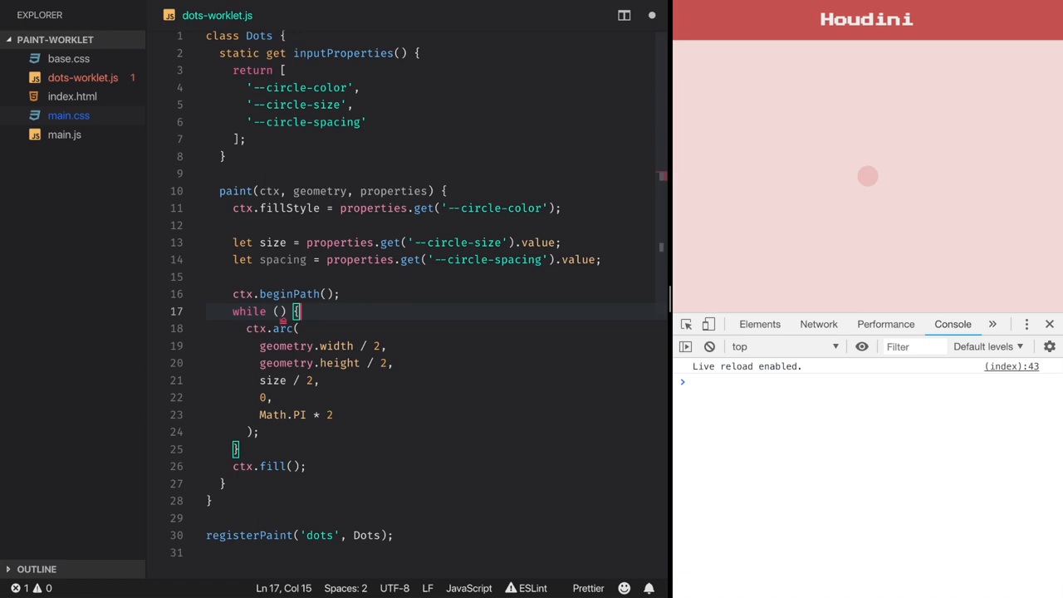
{"action": "type", "text": "ctx.moveTo()"}
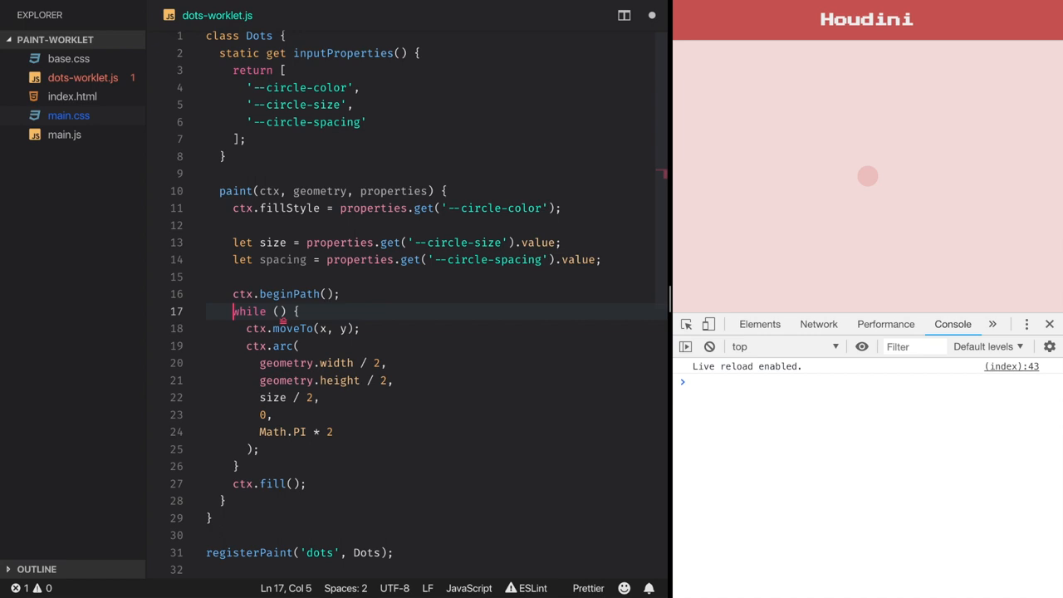
{"action": "type", "text": ";et"}
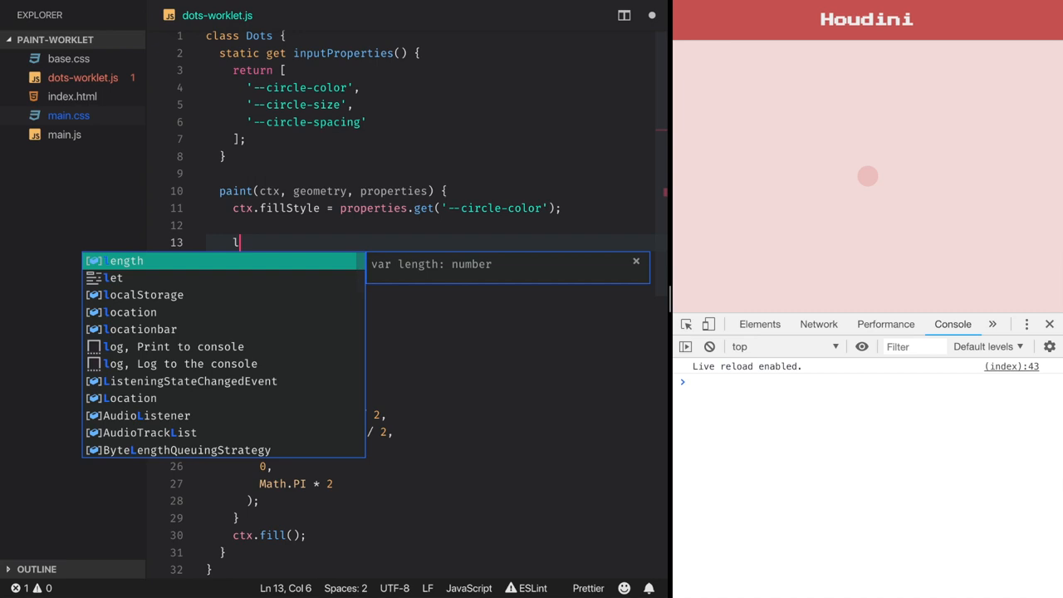
{"action": "type", "text": "et { width, height } ="}
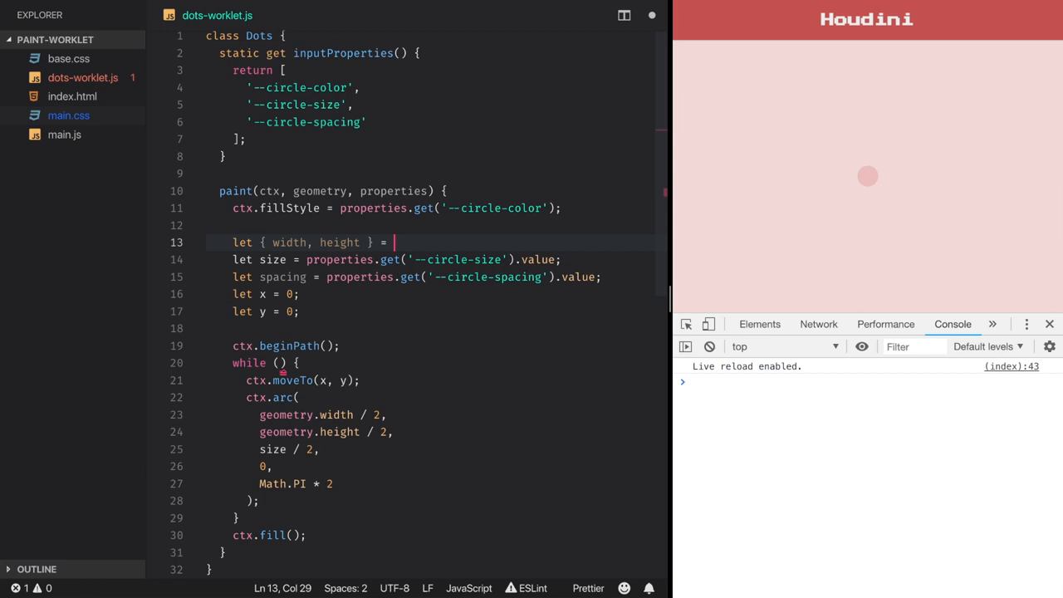
{"action": "type", "text": "geometry;"}
{"action": "left_click", "coordinate": [435, 397]}
{"action": "type", "text": "x, y, size / 2, 0, Math.PI * 2);"}
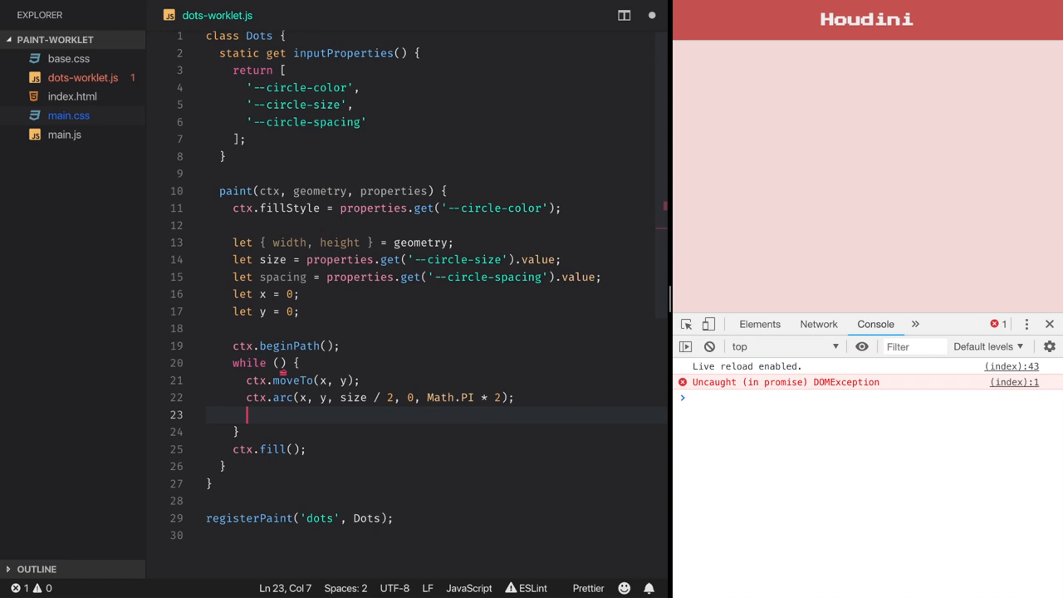
Loop while x < width + size stepping x by spacing, then start an outer while for rows.
{"action": "type", "text": "x < with + size"}
{"action": "type", "text": "x += spacing;"}
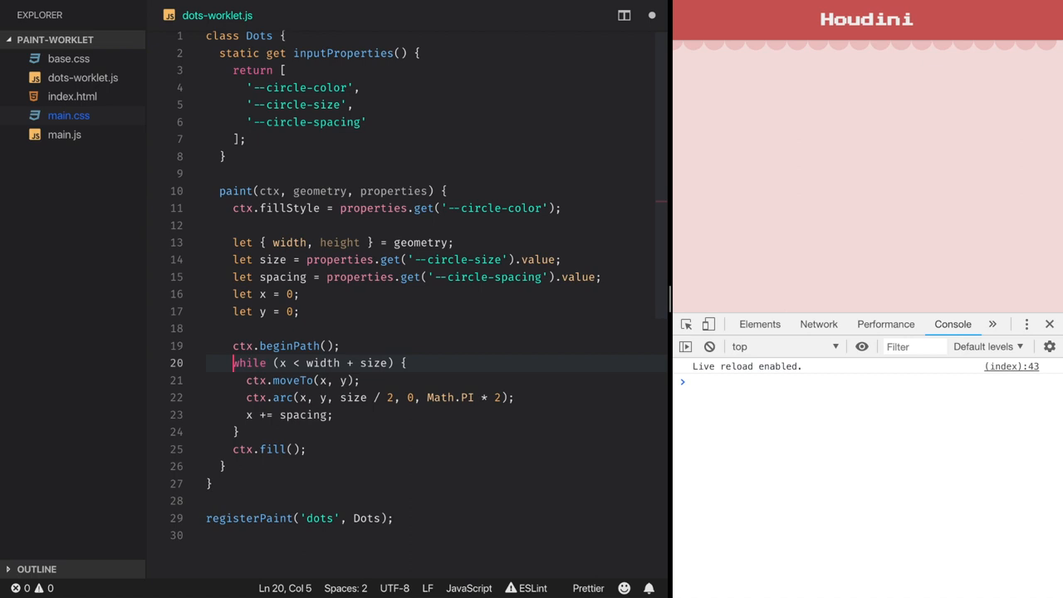
{"action": "type", "text": "woi"}
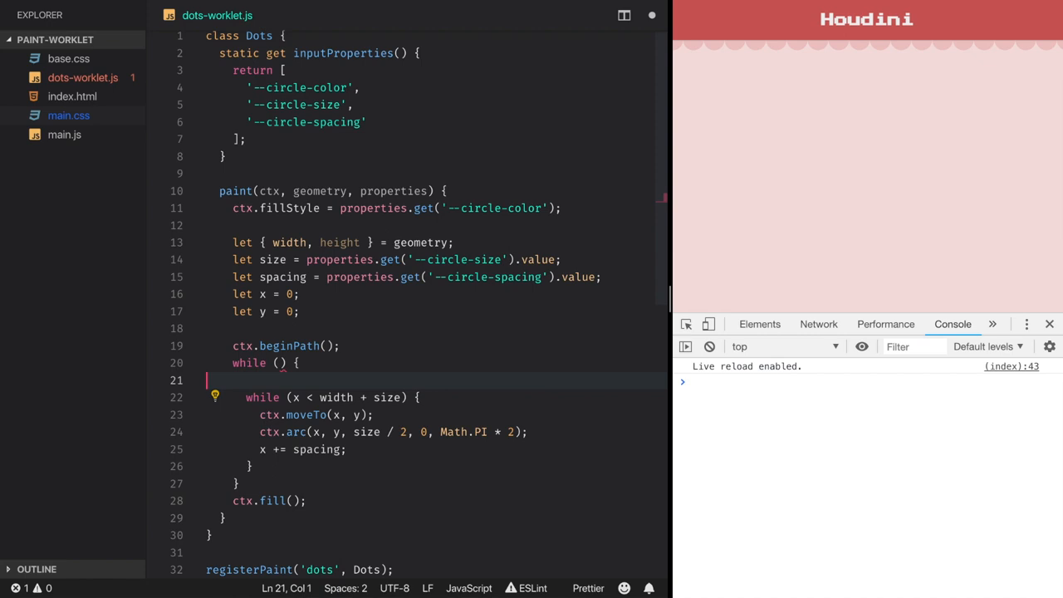
Add the outer y < height loop that resets x and steps y += spacing, then move to main.css.
{"action": "type", "text": "y < height + size"}
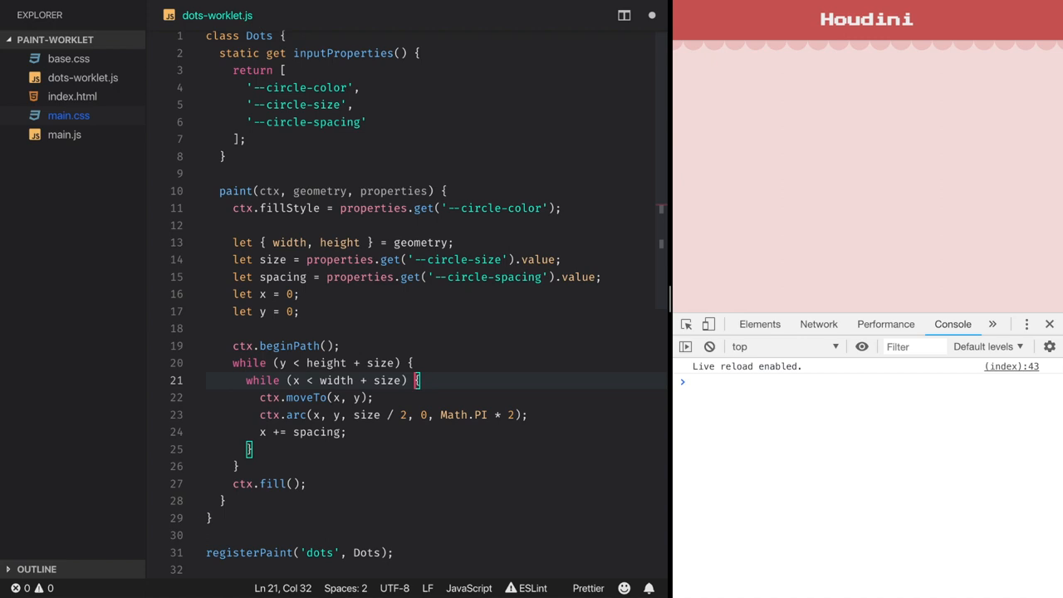
{"action": "key", "text": "Enter"}
{"action": "type", "text": "x = 0;"}
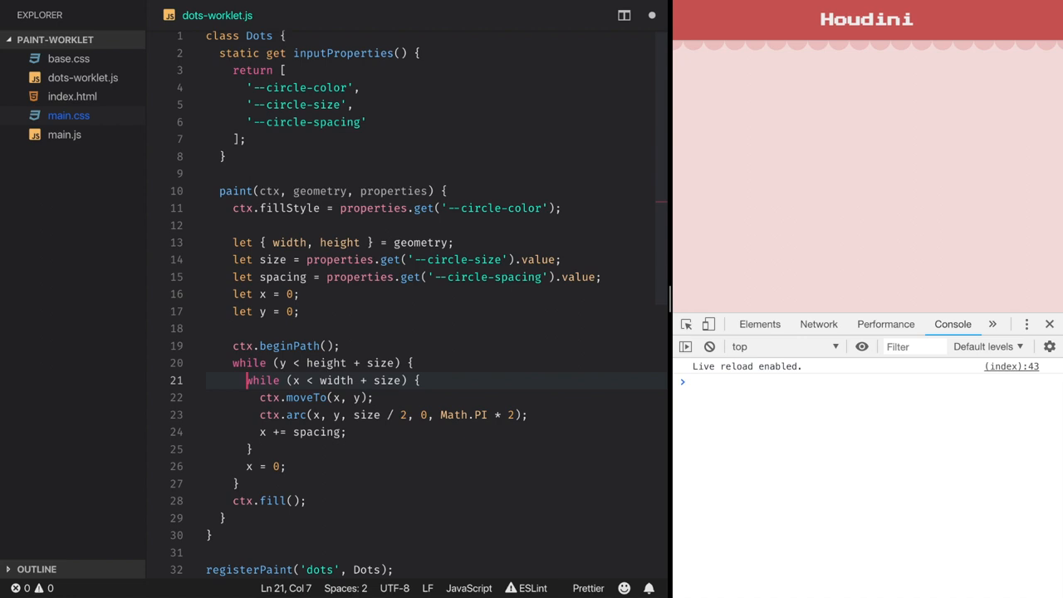
{"action": "key", "text": "Enter"}
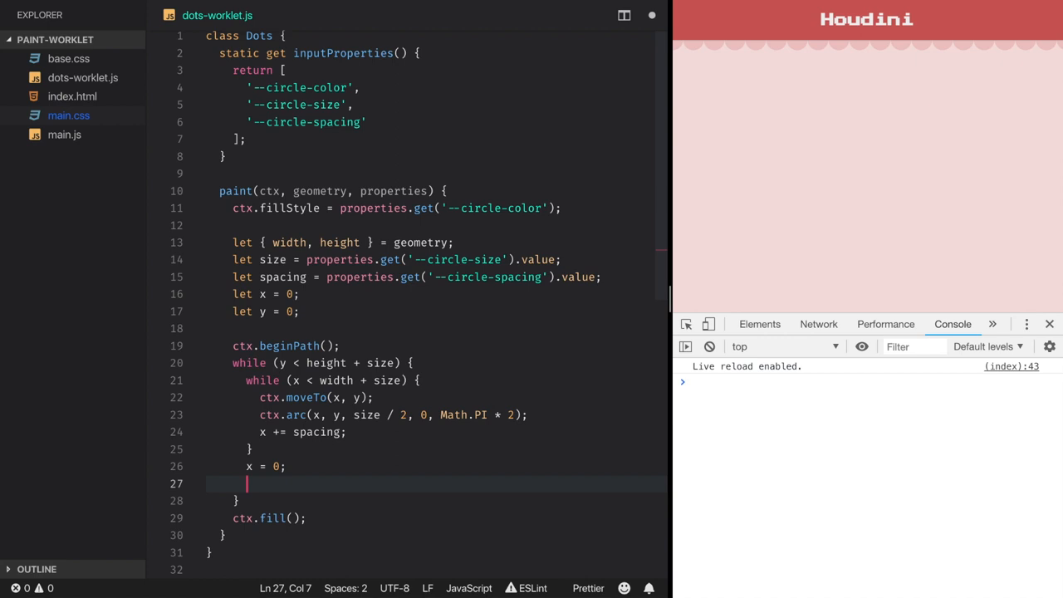
{"action": "type", "text": "y += spacing;"}
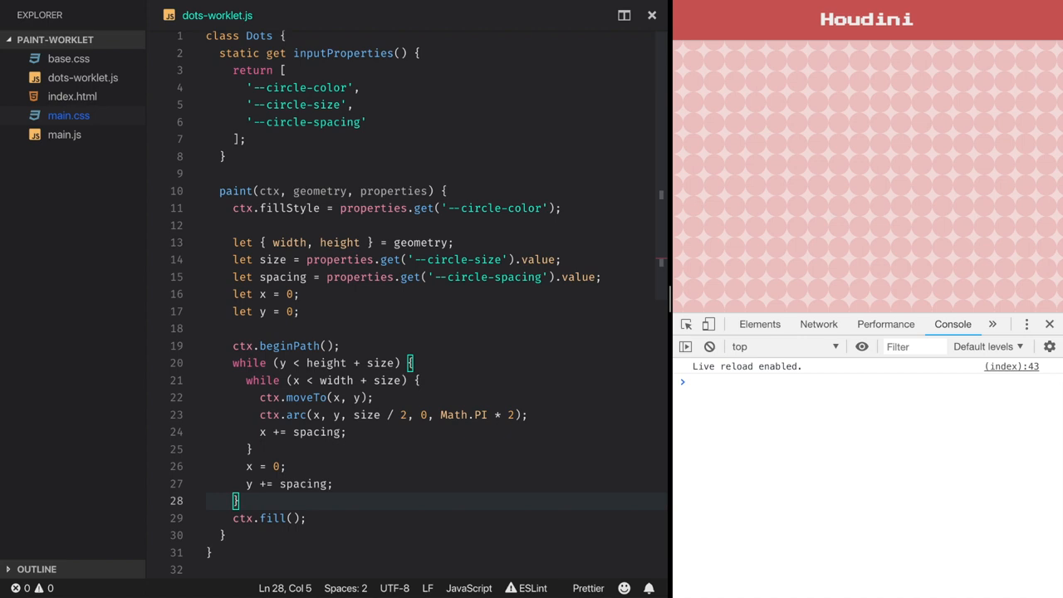
{"action": "left_click", "coordinate": [70, 115]}
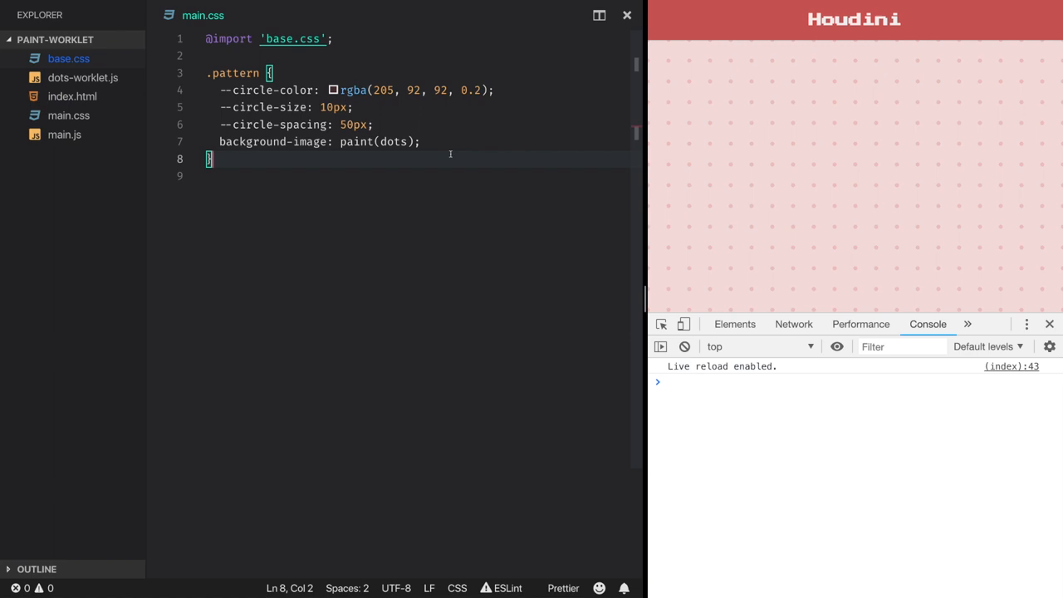
Return to dots-worklet.js and add blank lines below the x and y declarations.
{"action": "left_click", "coordinate": [83, 78]}
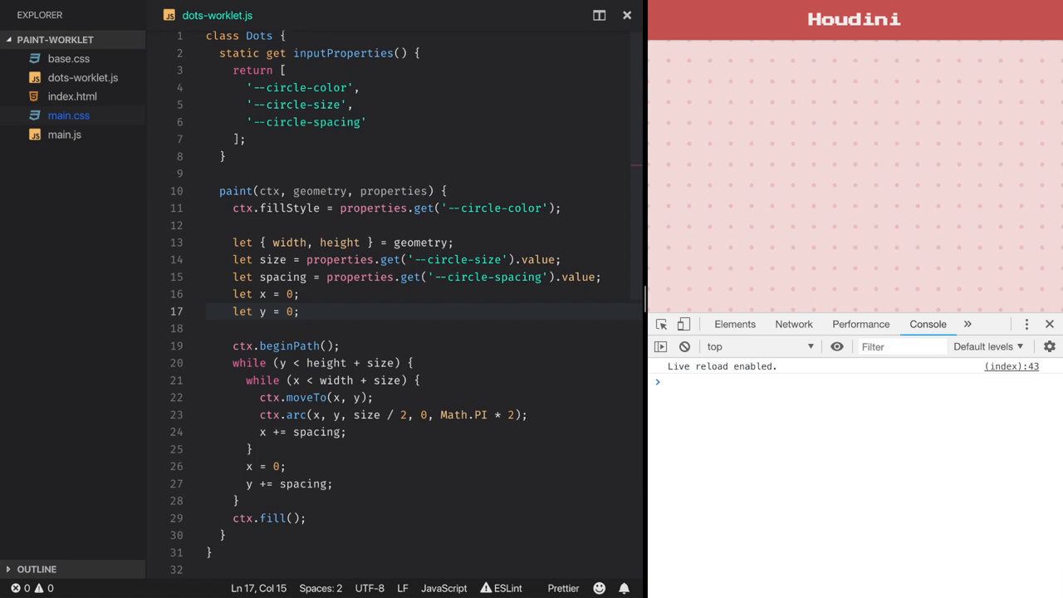
{"action": "key", "text": "Enter"}
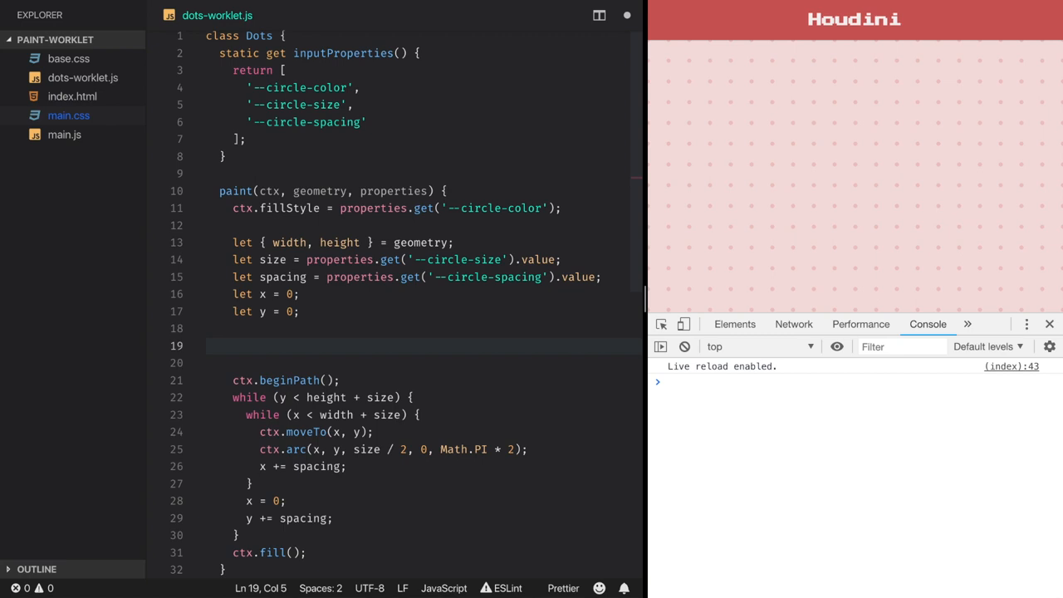
Add an early return when size or spacing is 0, then take Math.abs of both.
{"action": "type", "text": "le"}
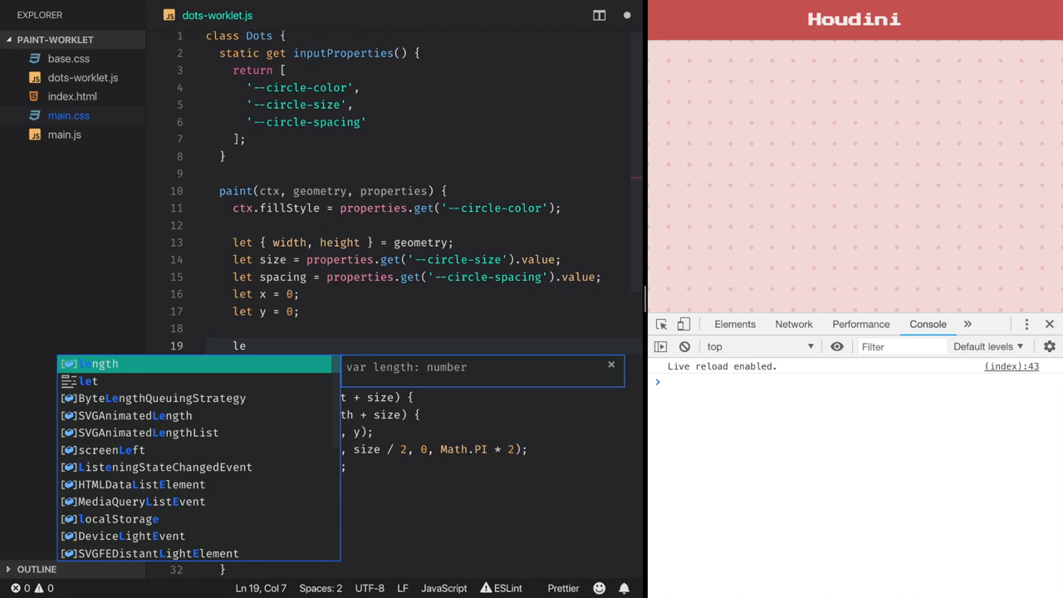
{"action": "type", "text": "size = Math.abs(size);"}
{"action": "type", "text": "if ()"}
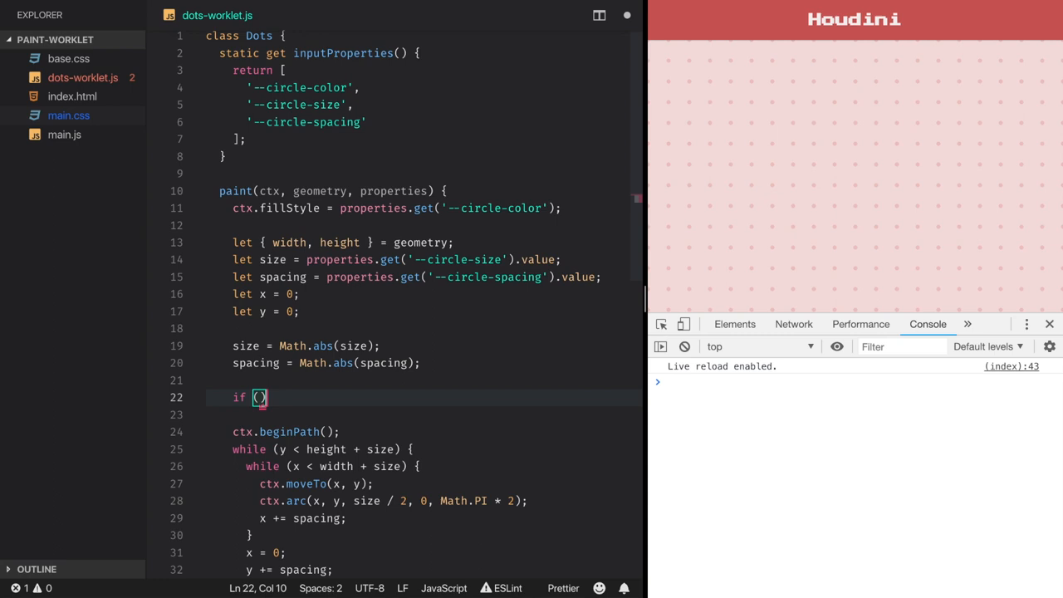
{"action": "key", "text": "Backspace"}
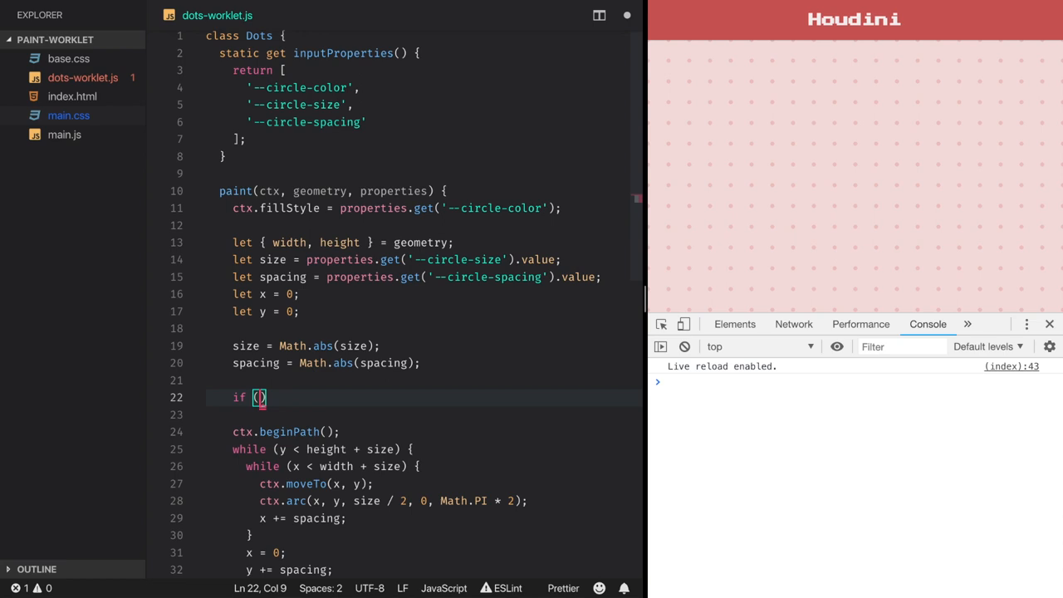
{"action": "type", "text": "size === 0 ) {"}
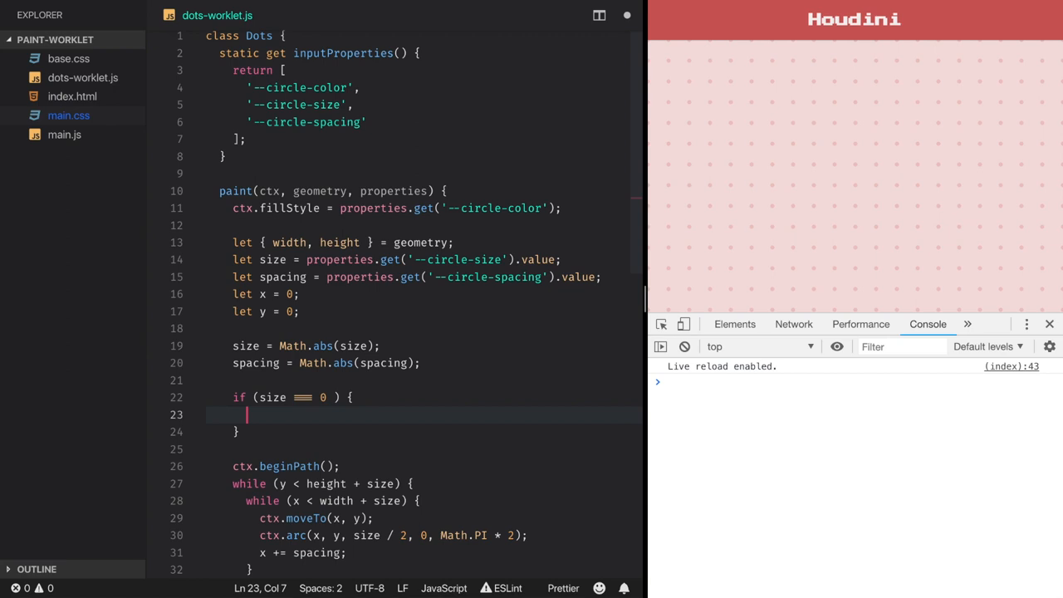
{"action": "type", "text": "return;"}
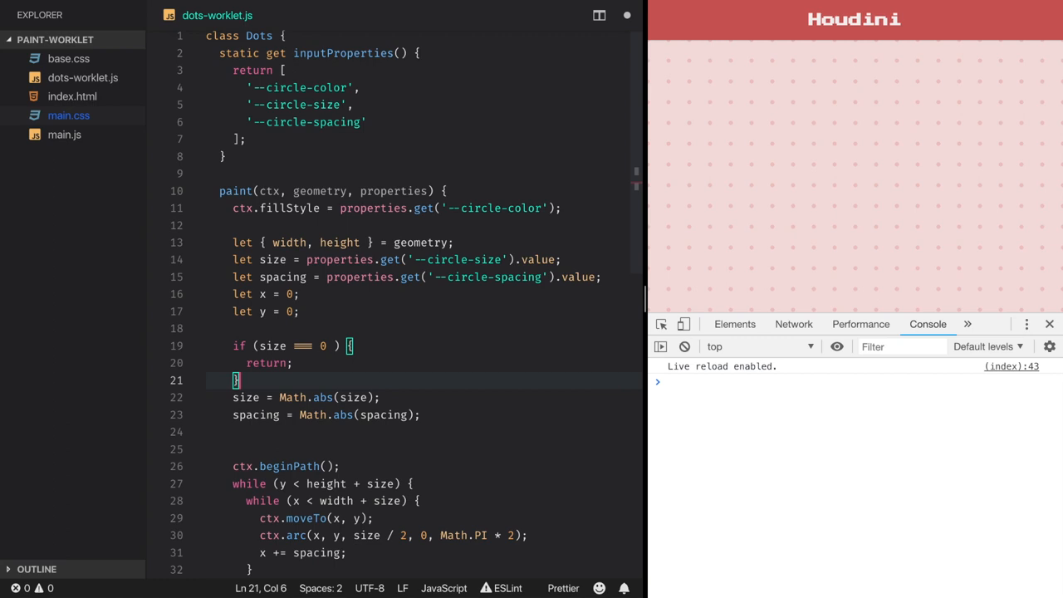
{"action": "type", "text": "|| spacing === 0"}
{"action": "type", "text": "let"}
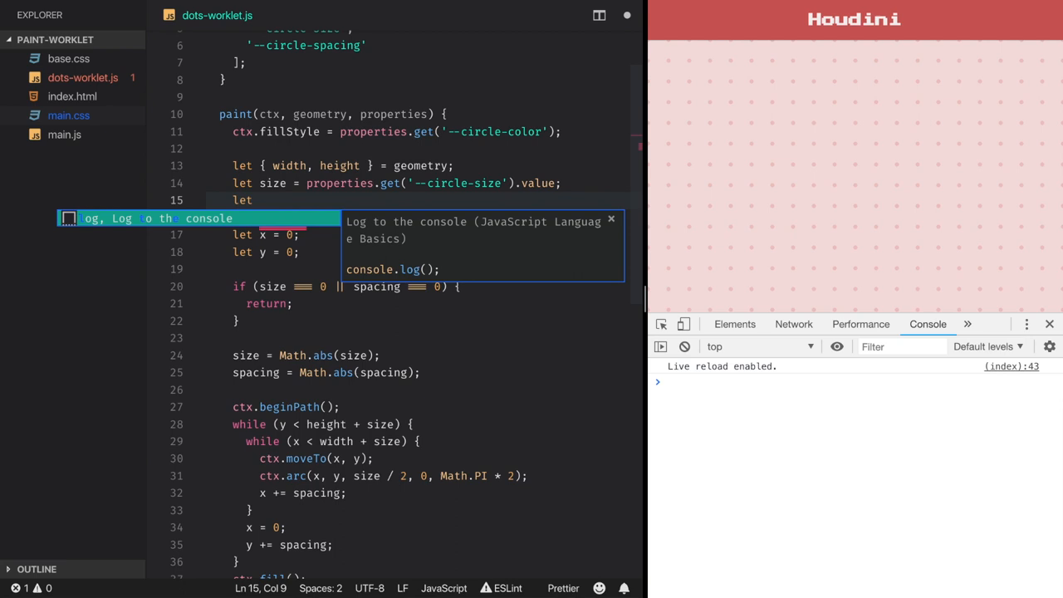
Destructure value and unit (size/sizeUnit, spacing/spacingUnit) from the circle-size and circle-spacing properties.
{"action": "type", "text": "sizeUnit ="}
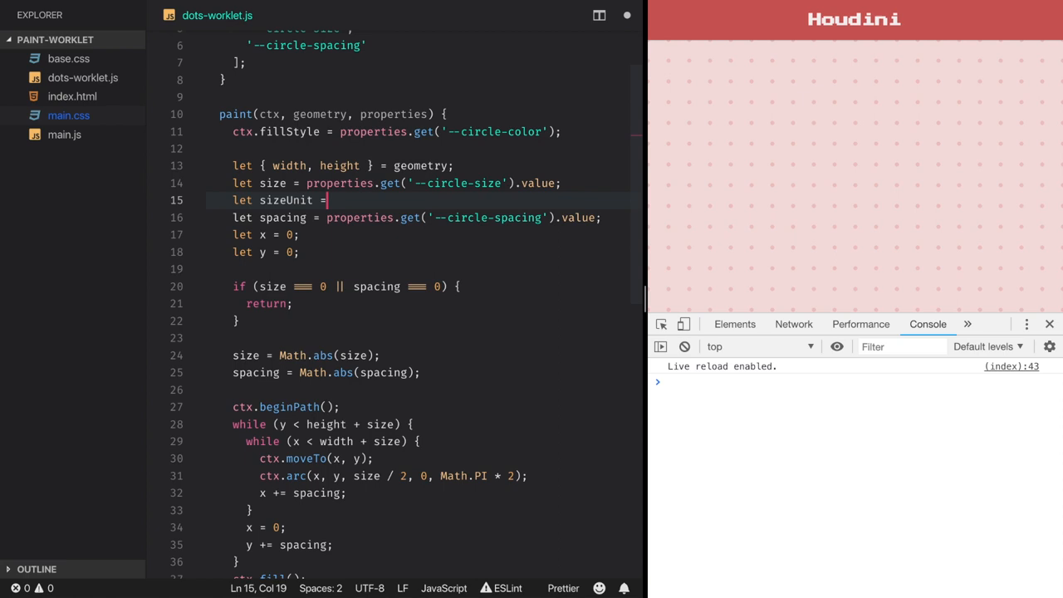
{"action": "type", "text": "properties.get('--circle-size').unit;"}
{"action": "type", "text": "let spacingUnit = properties.get('--circle-spacing').unit;"}
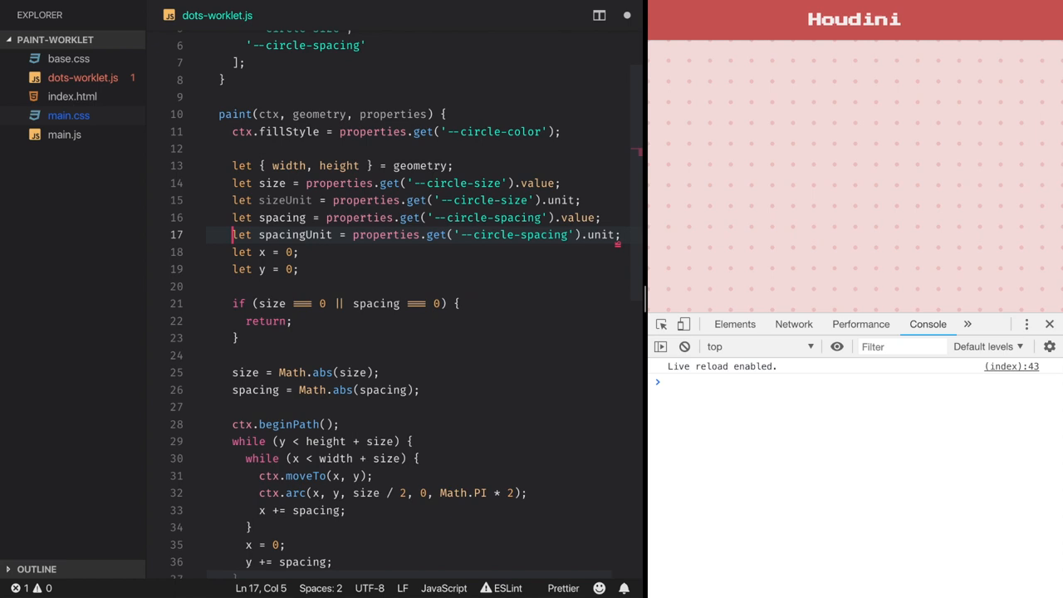
{"action": "left_click", "coordinate": [282, 200]}
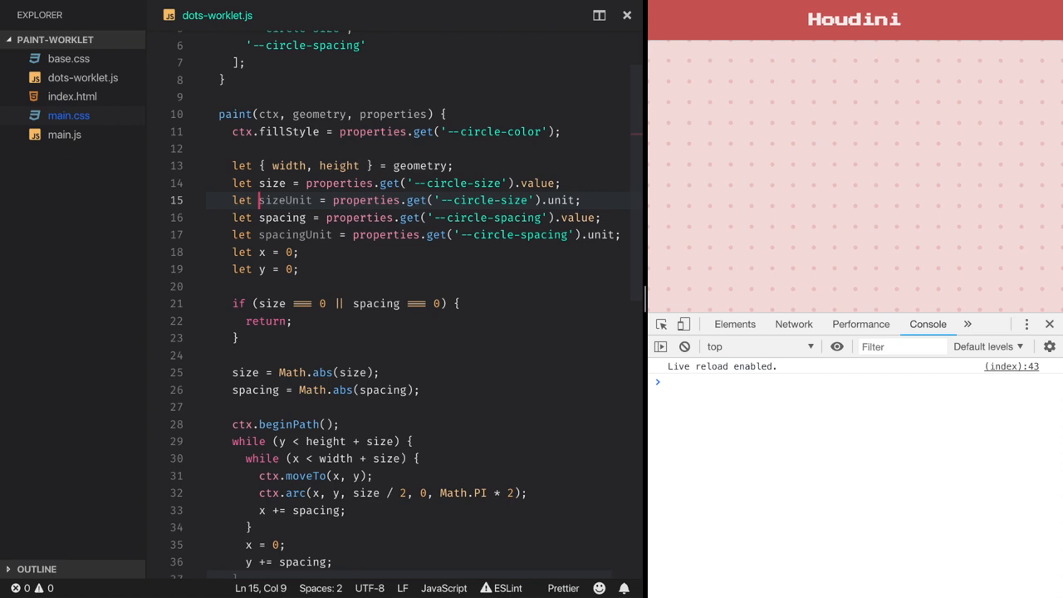
{"action": "type", "text": "{ value:"}
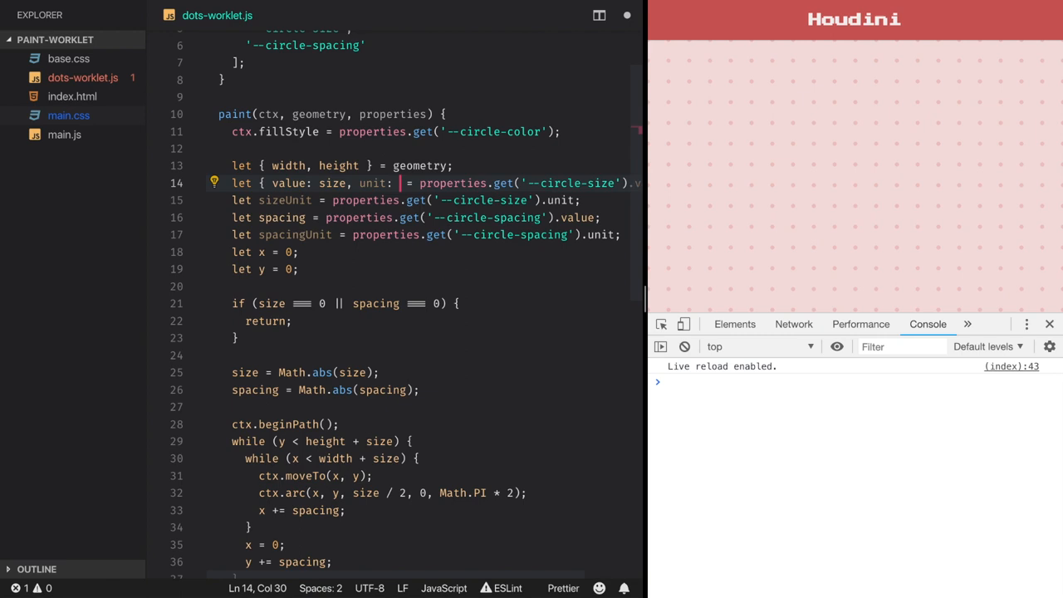
{"action": "type", "text": "sizeUnit"}
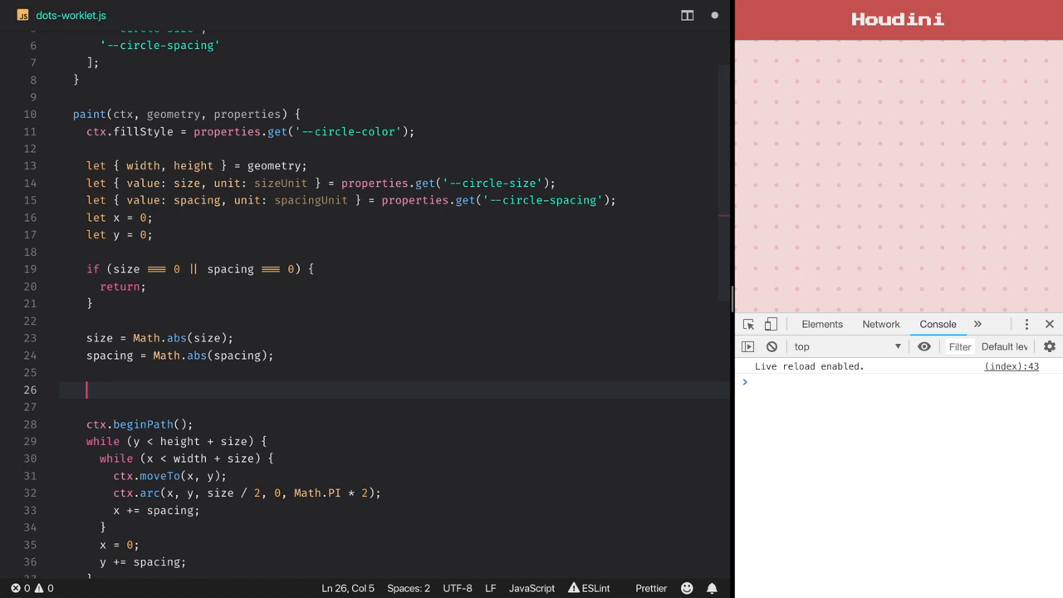
Scale size and spacing by width * 0.01 when their unit is 'percent'.
{"action": "type", "text": "if (sizeUnit === 'percent') {"}
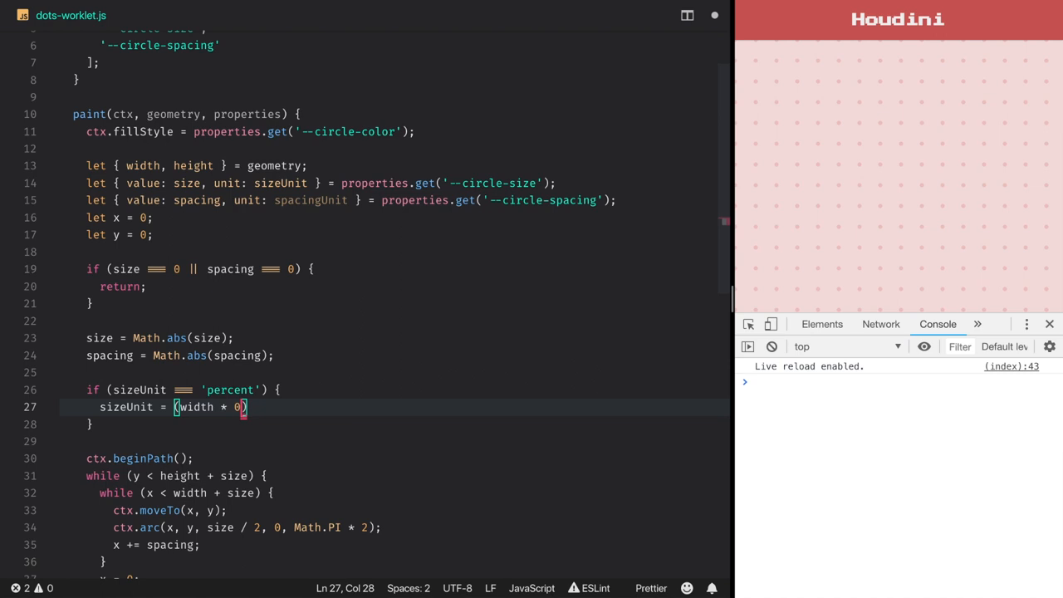
{"action": "type", "text": ".01) * size;"}
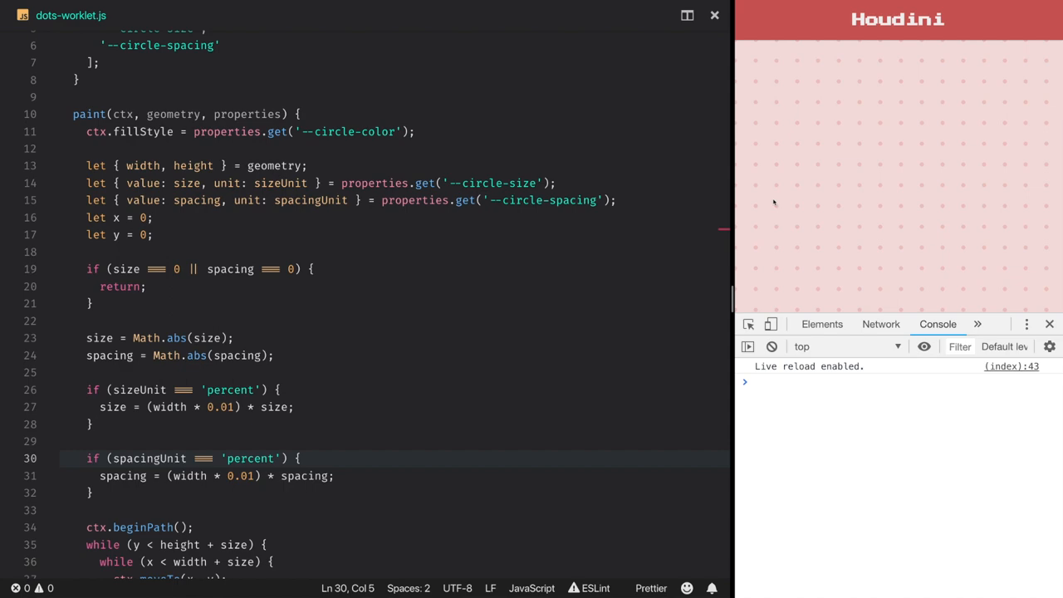
{"action": "key", "text": "ctrl+p"}
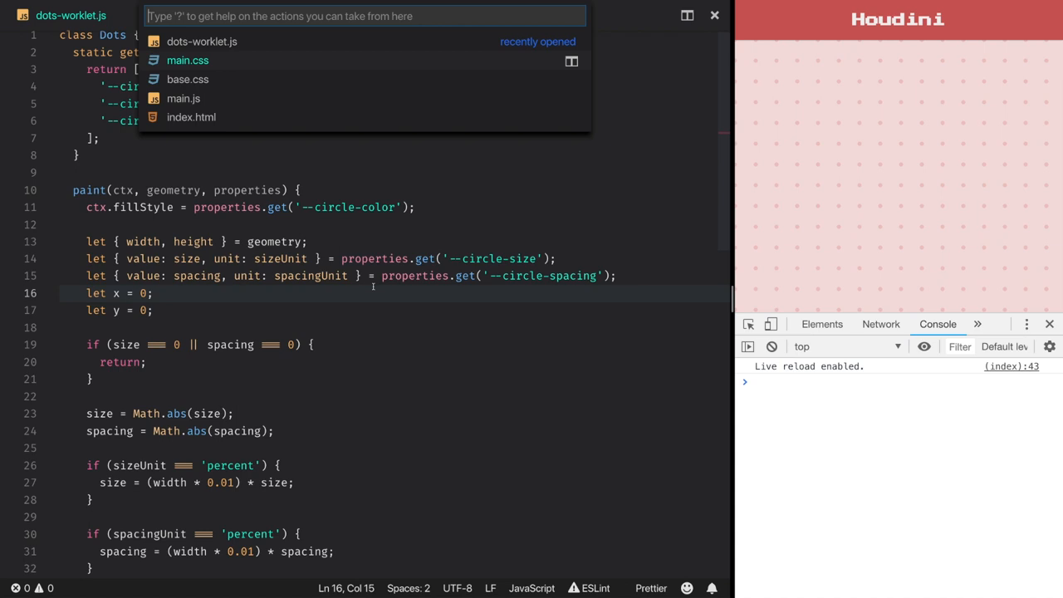
In main.css set --circle-size and --circle-spacing to 10% and start a new property line.
{"action": "left_click", "coordinate": [188, 60]}
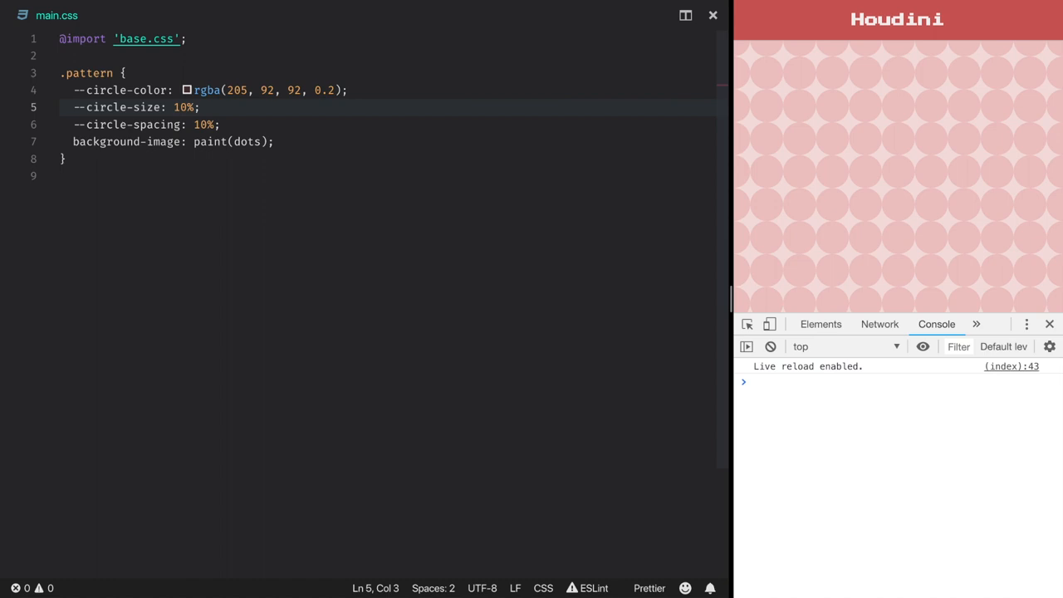
{"action": "key", "text": "Enter"}
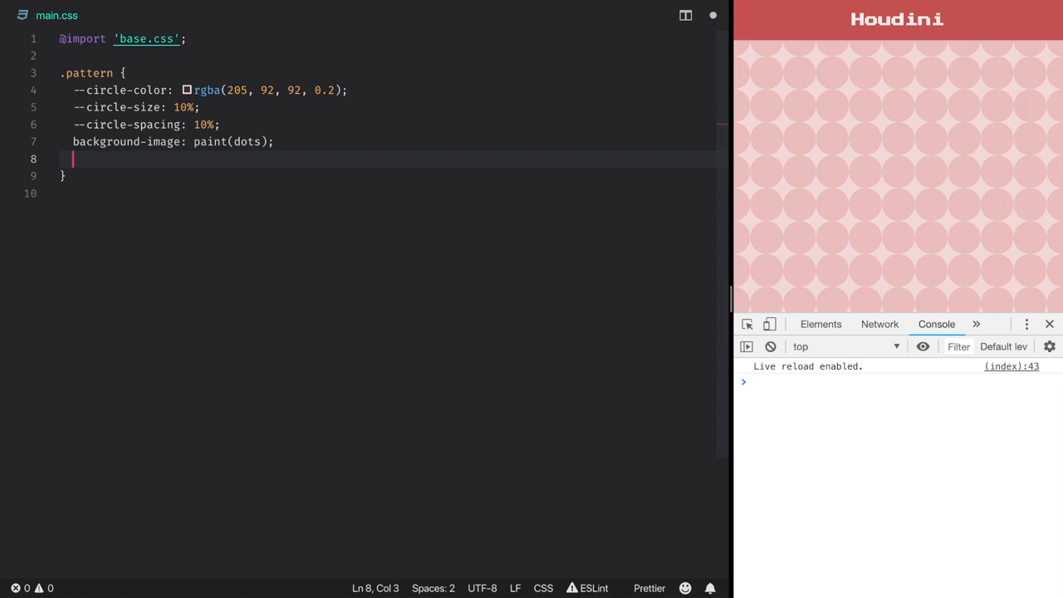
Add transition: --circle-size .4s to .pattern and a .pattern:hover rule setting --circle-size: 2%.
{"action": "type", "text": "transition"}
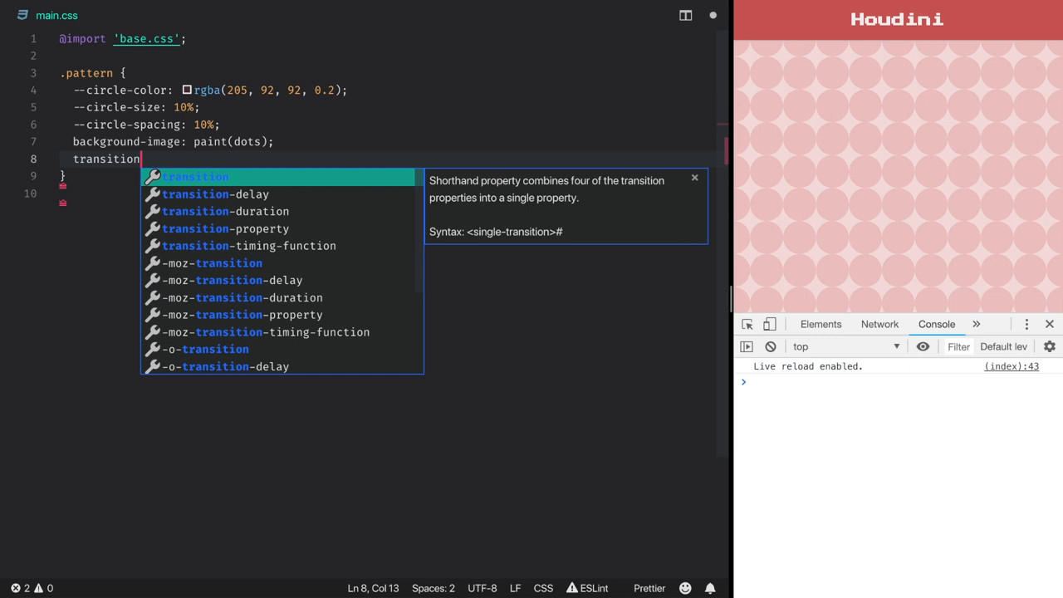
{"action": "type", "text": ": --circle-size .4s;"}
{"action": "type", "text": "--circle-size: 2"}
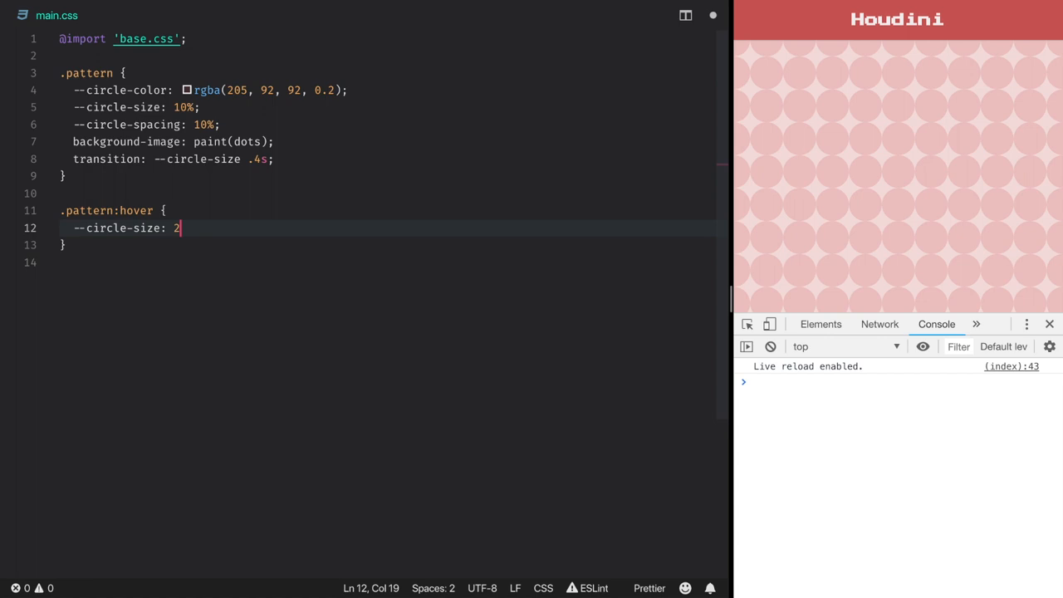
{"action": "type", "text": "%;"}
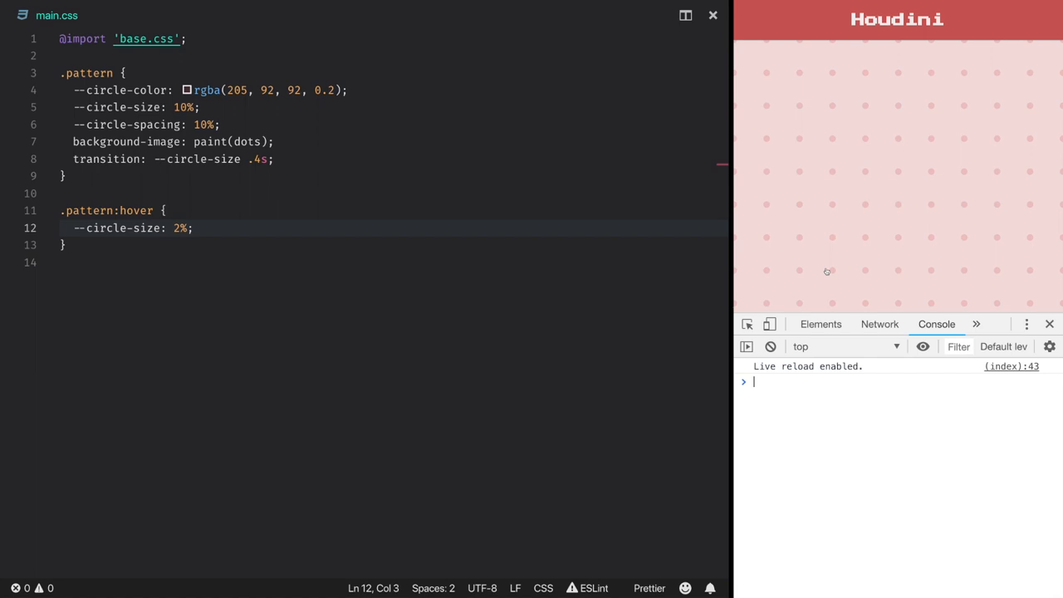